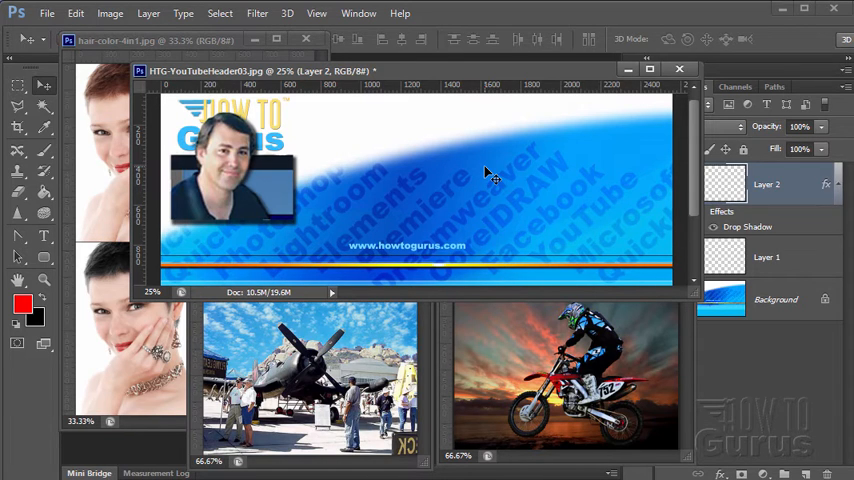
Step: Zoom to 200% on the top of the girl's hair against the pale background
left_click(680, 69)
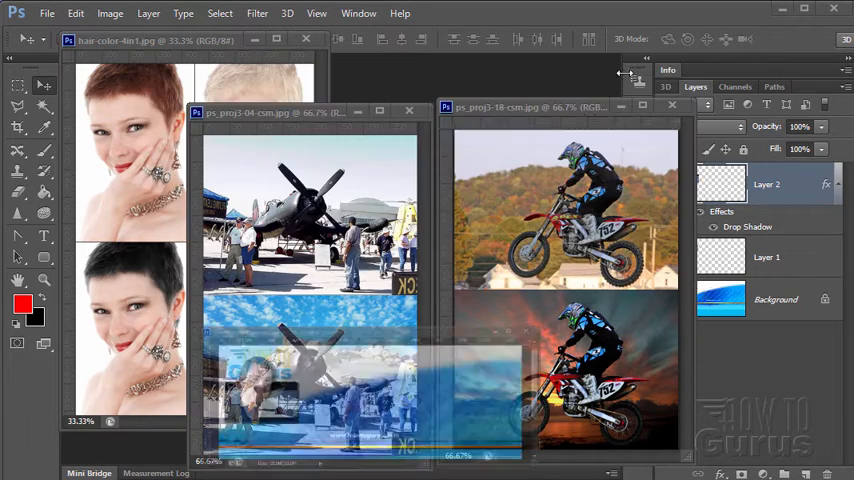
left_click(540, 107)
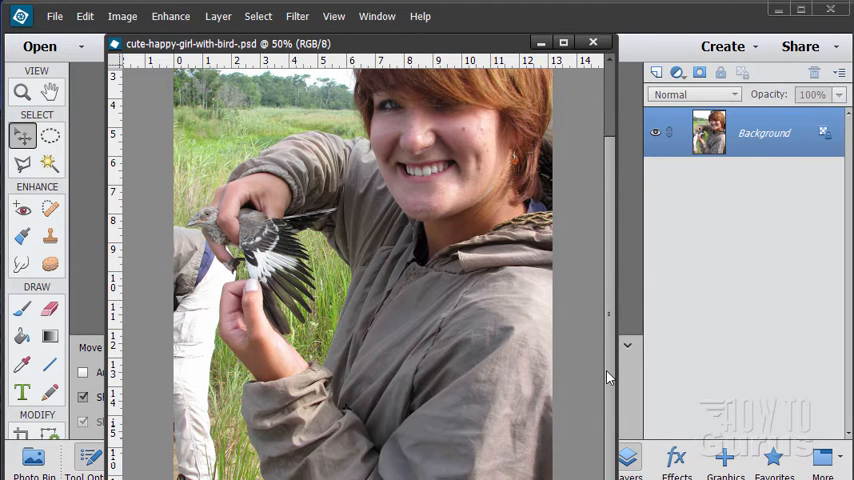
mouse_move(205, 404)
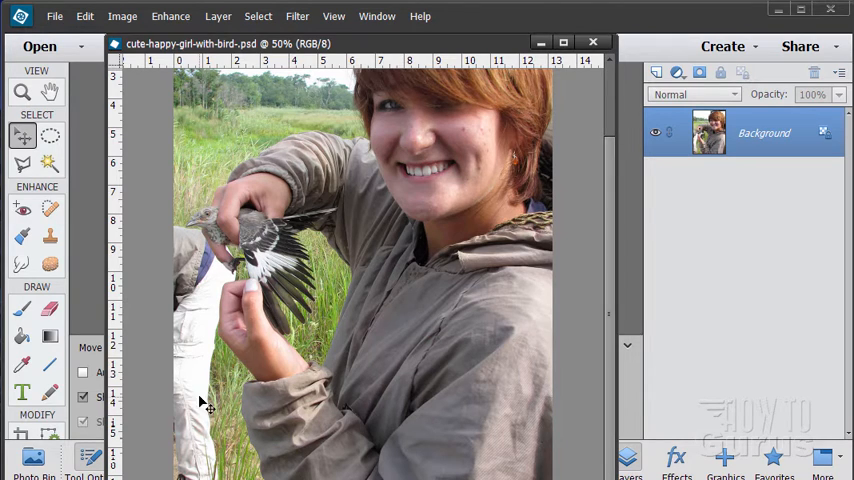
mouse_move(220, 355)
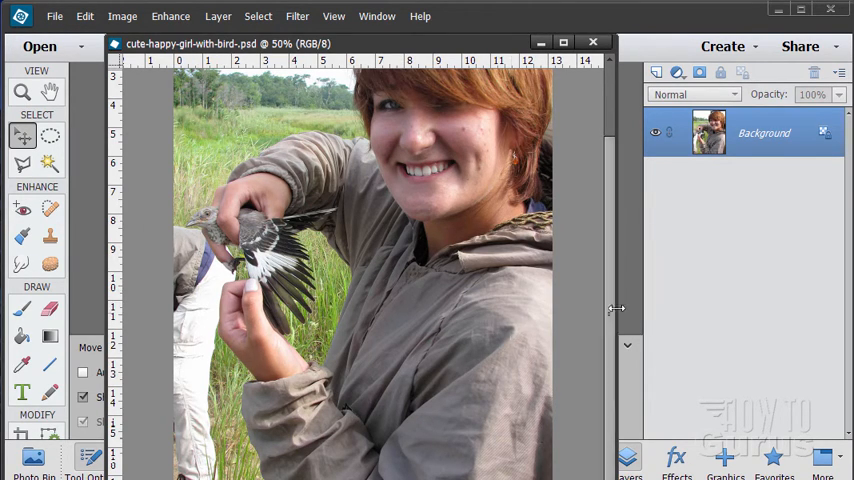
scroll("up", 3)
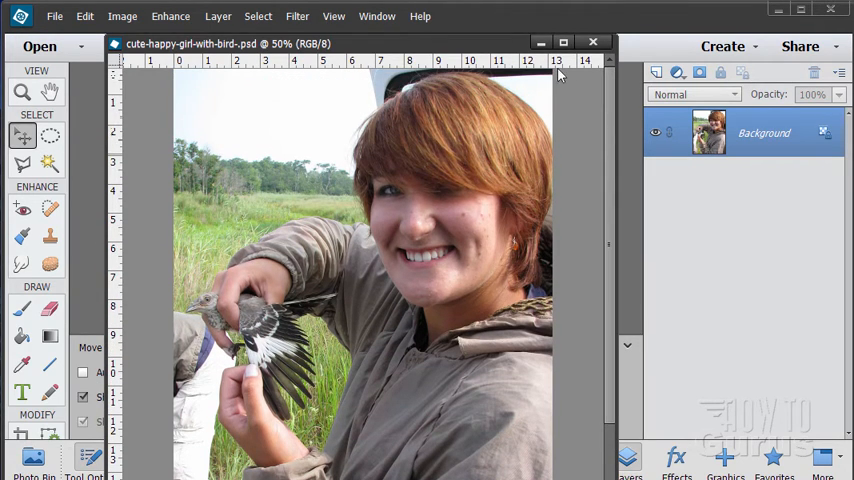
mouse_move(456, 223)
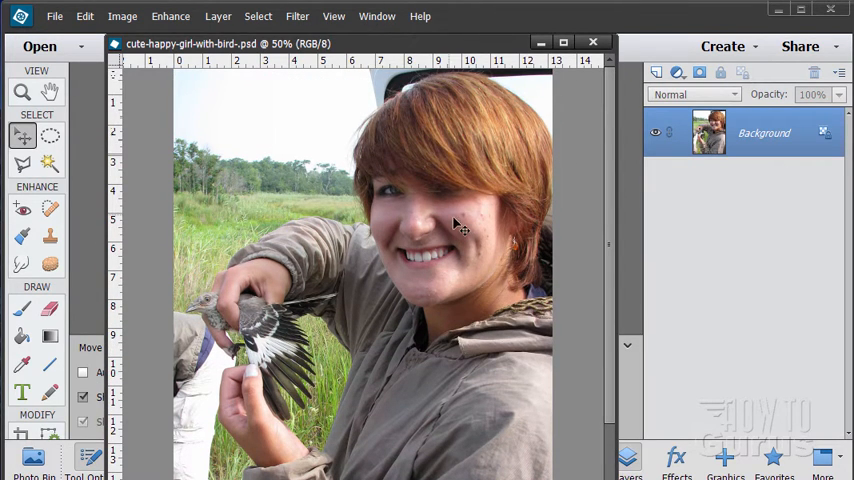
mouse_move(425, 105)
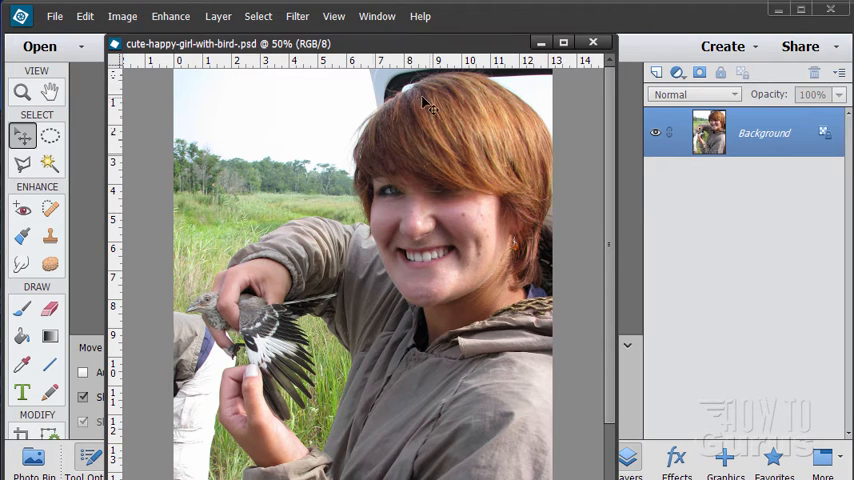
mouse_move(530, 110)
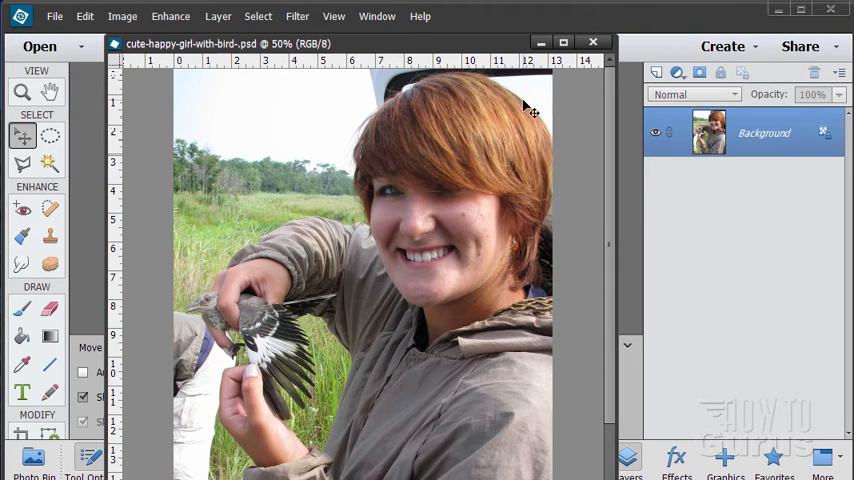
mouse_move(400, 90)
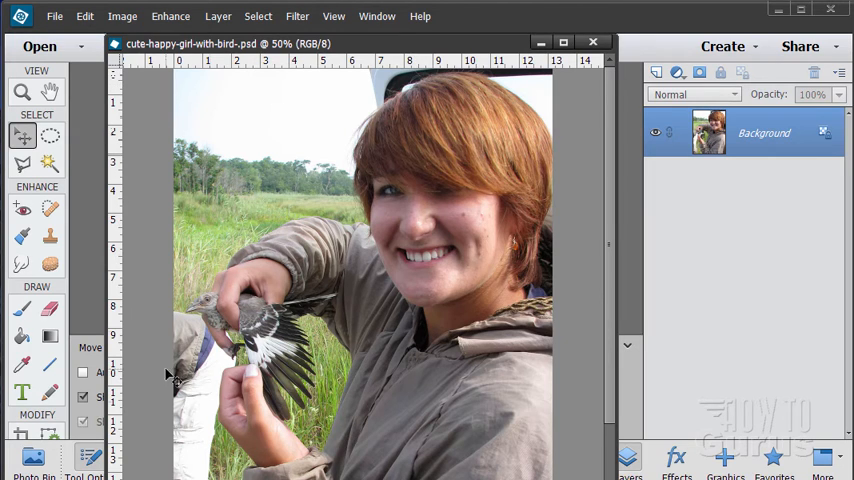
mouse_move(222, 271)
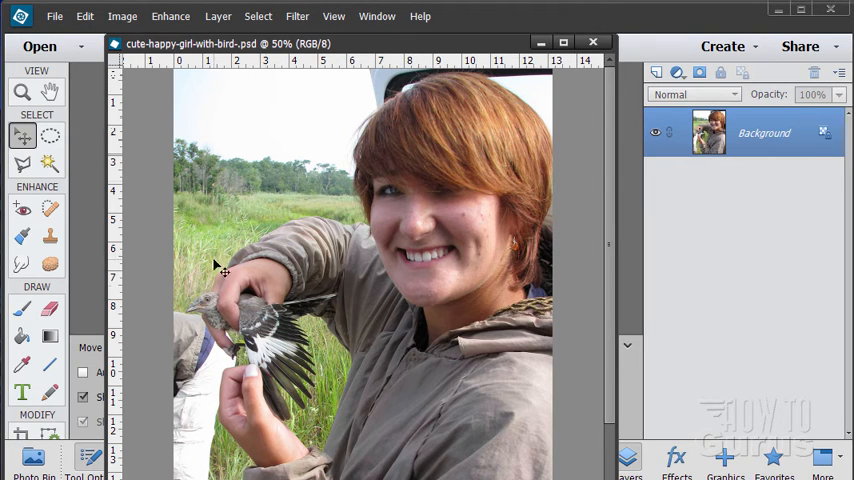
mouse_move(248, 317)
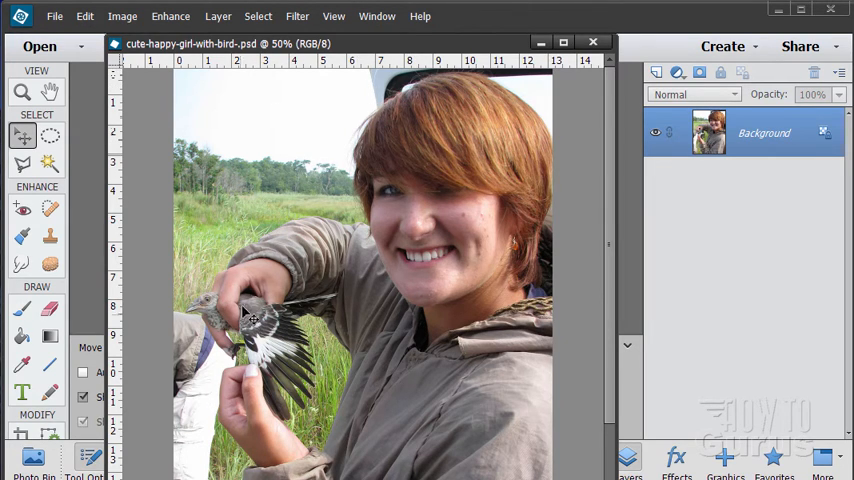
mouse_move(205, 408)
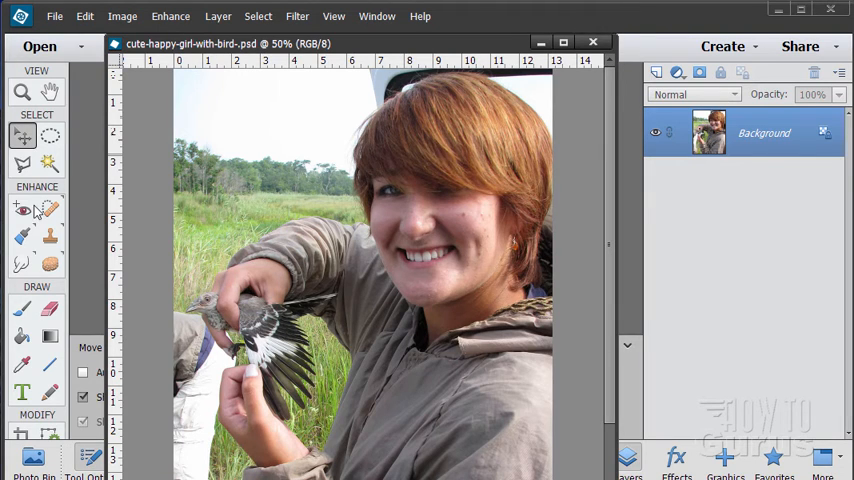
left_click(22, 92)
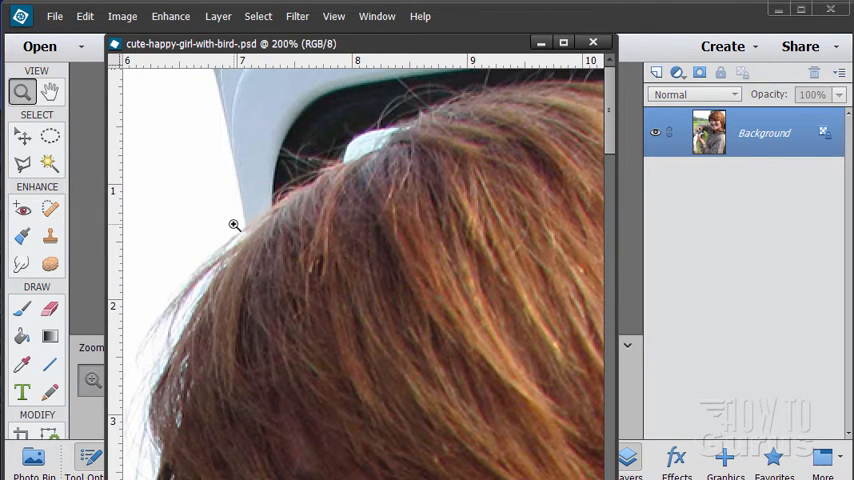
mouse_move(357, 148)
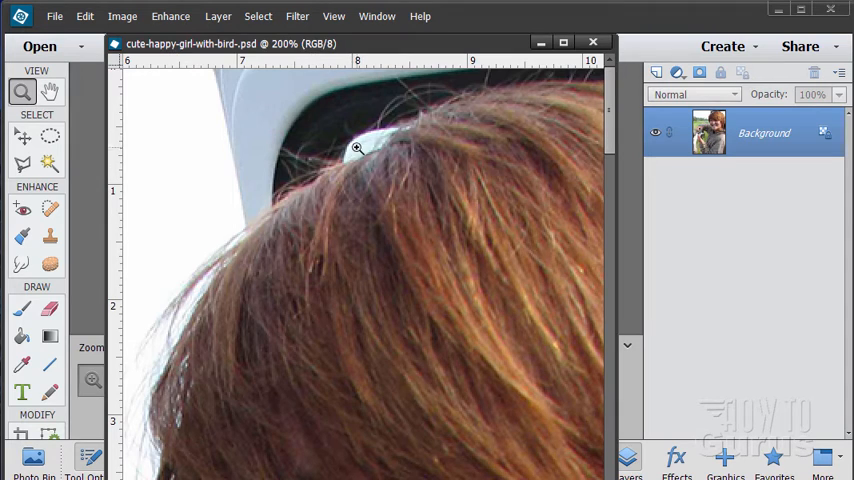
mouse_move(330, 166)
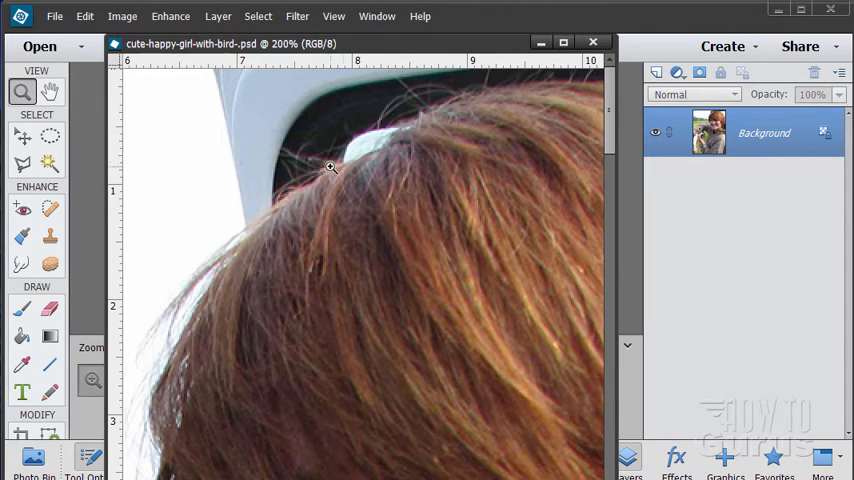
mouse_move(289, 213)
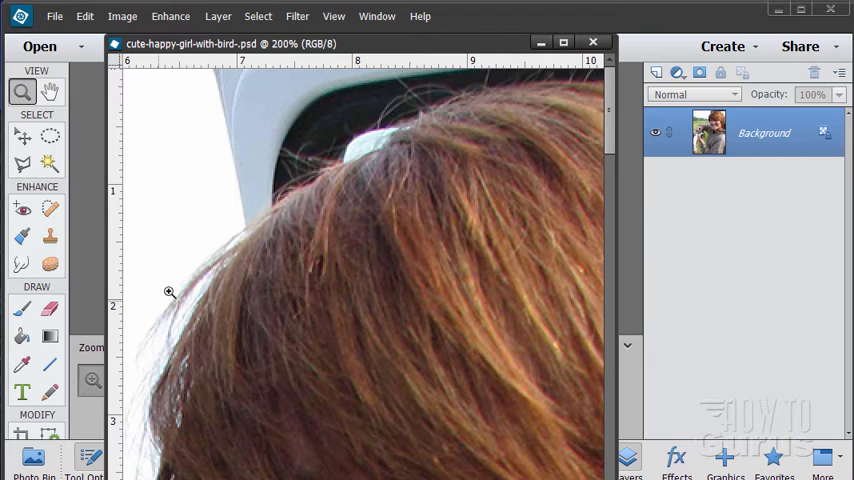
mouse_move(157, 331)
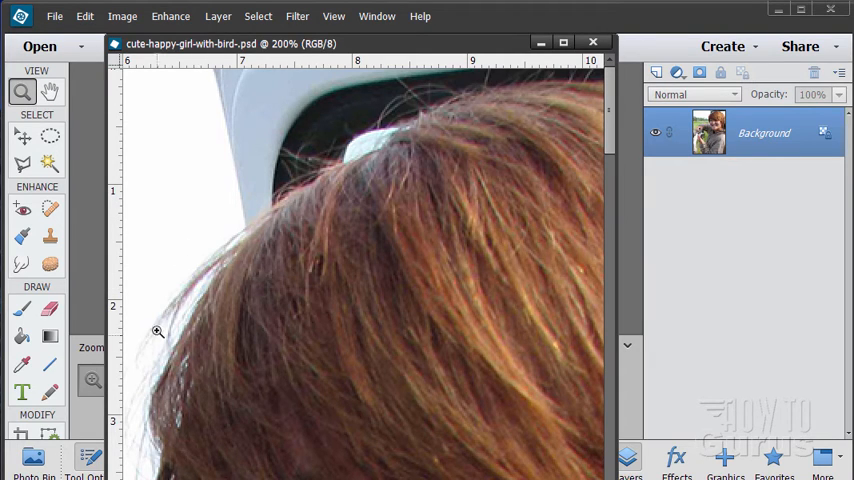
mouse_move(635, 150)
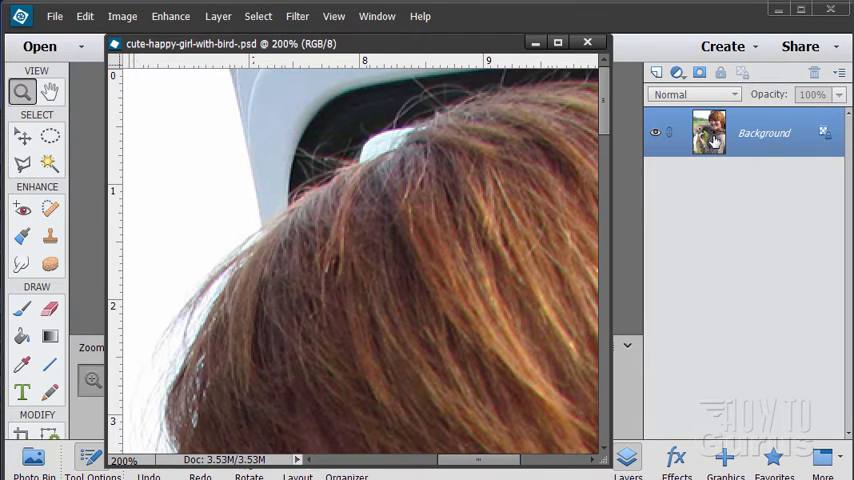
Step: Duplicate the Background layer into 'Background copy' and hide the original Background
left_click(656, 71)
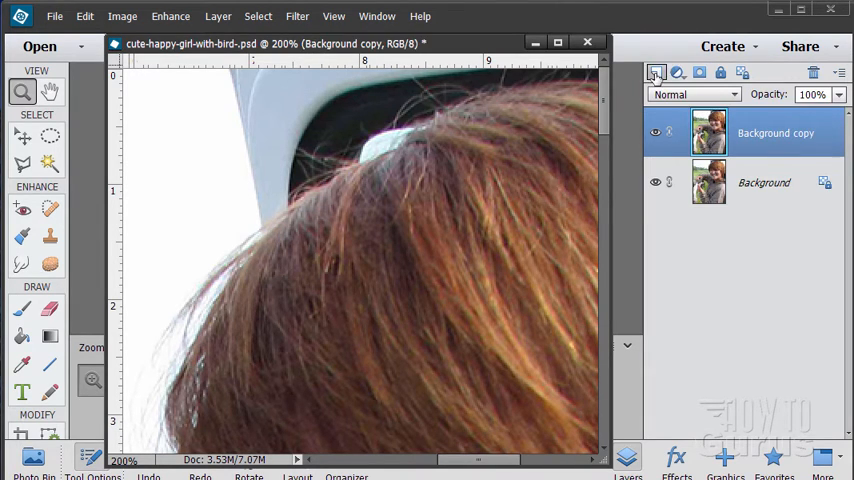
left_click(655, 182)
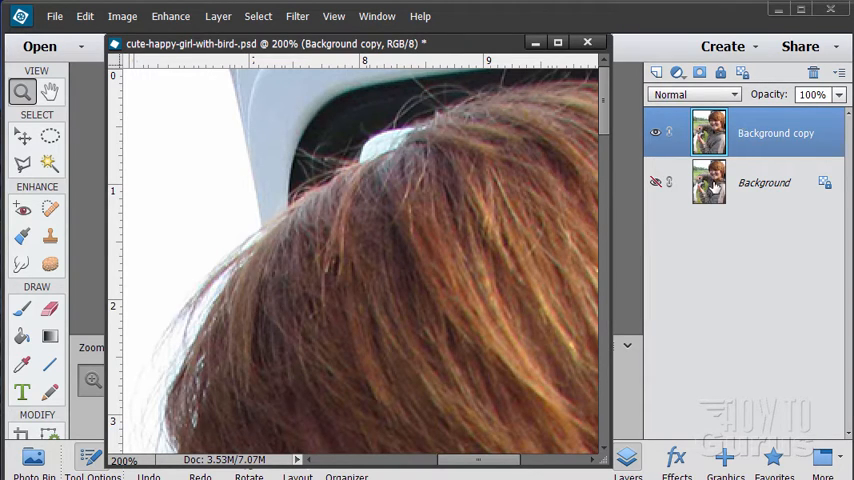
mouse_move(707, 130)
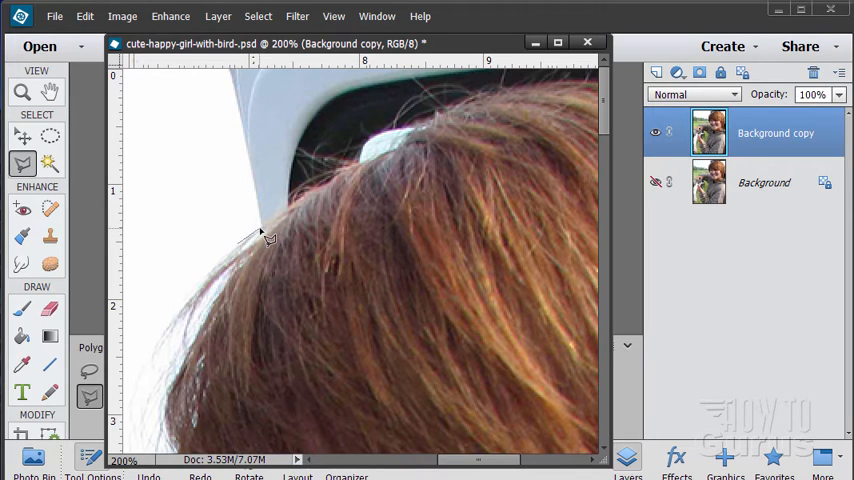
mouse_move(297, 218)
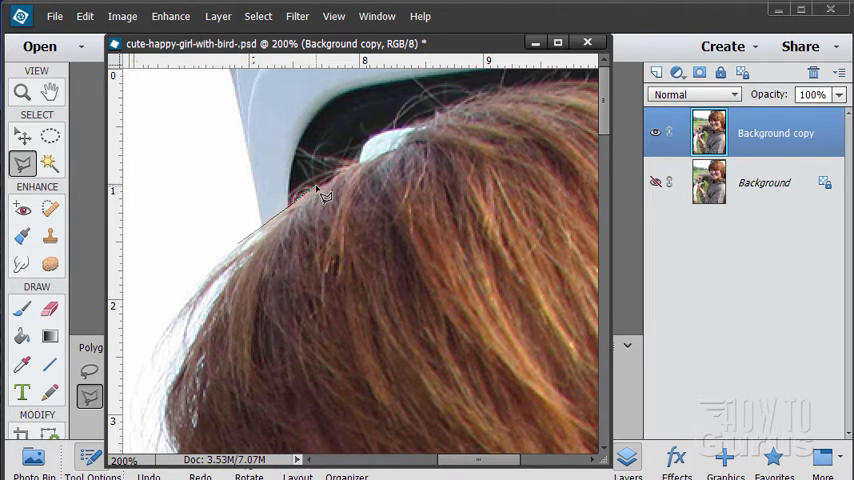
mouse_move(340, 190)
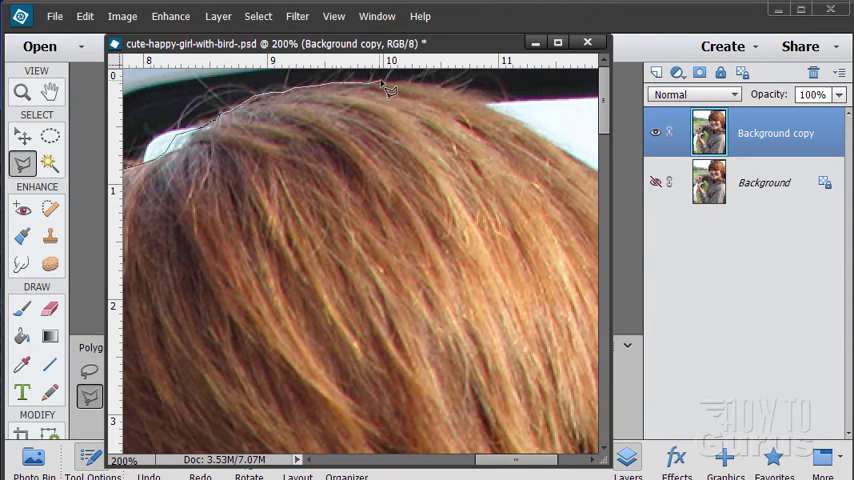
mouse_move(400, 90)
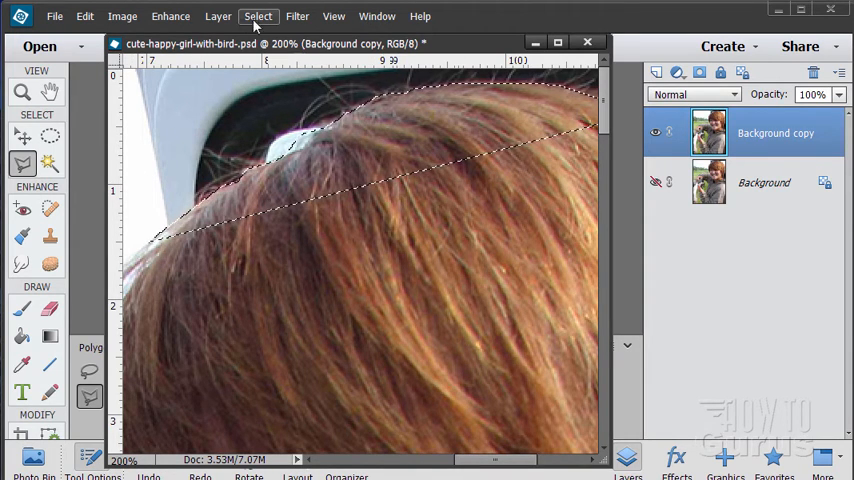
Step: Extend the selection rightward along the top edge of the girl's hair
left_click(257, 16)
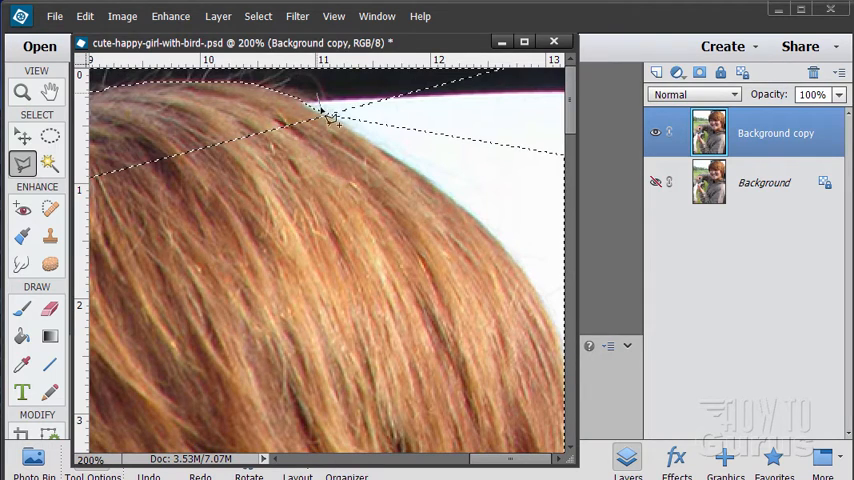
mouse_move(355, 130)
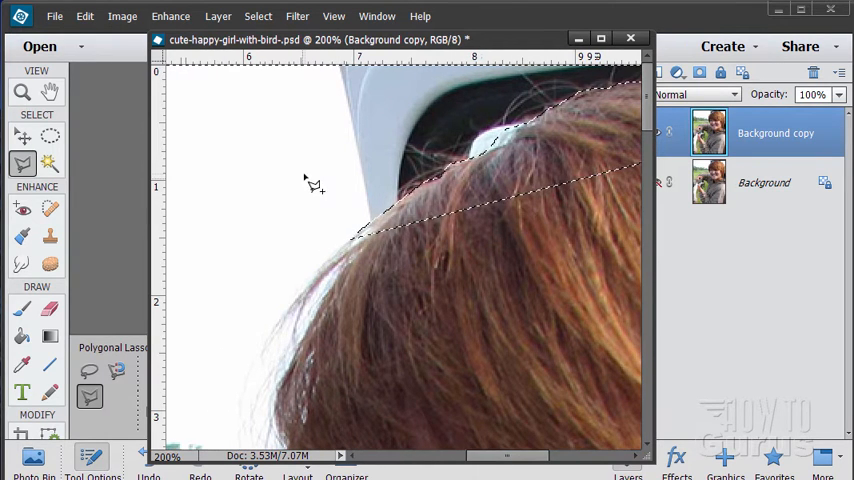
Step: Zoom out to 100% to show the face and hair top, and select the Clone Stamp
left_click(22, 91)
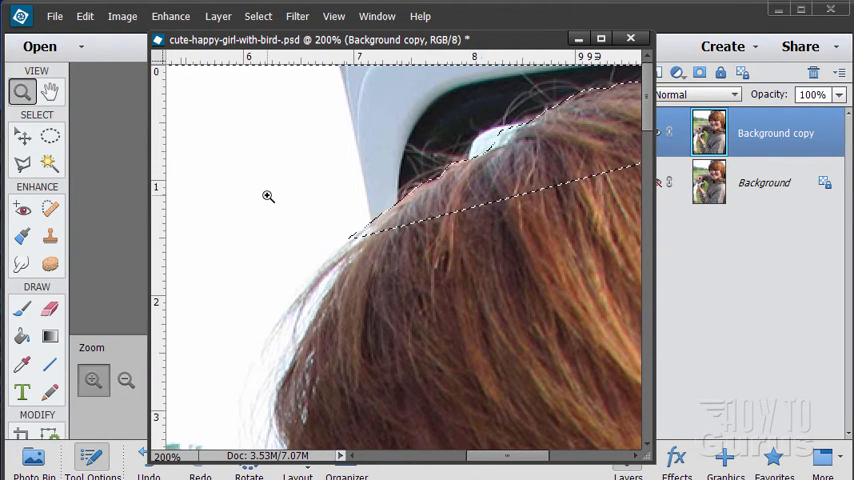
left_click(126, 380)
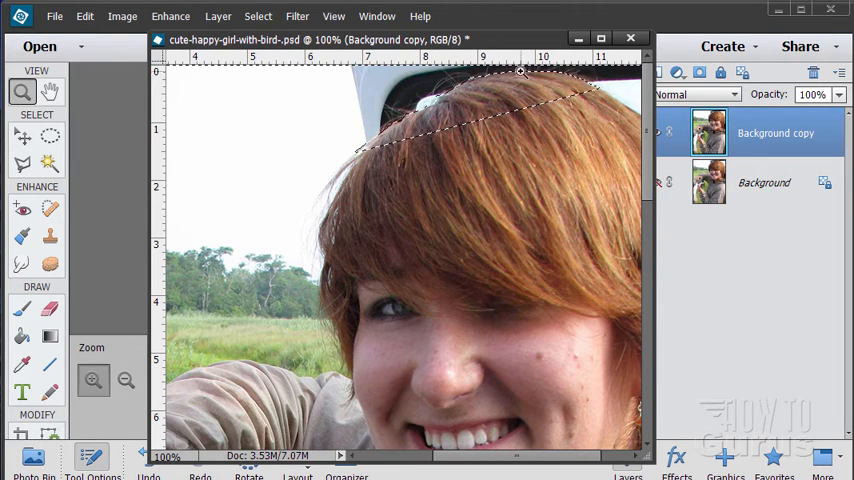
left_click(50, 237)
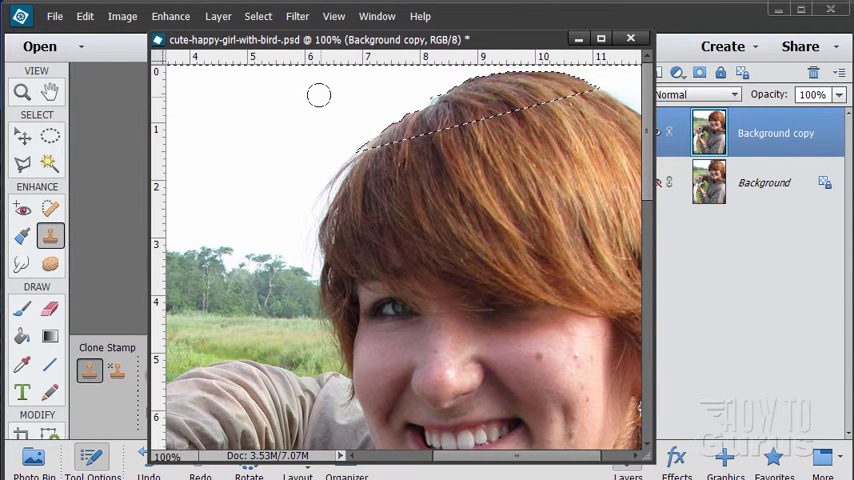
Step: Zoom to 300% on the top edge of the girl's hair
left_click(22, 91)
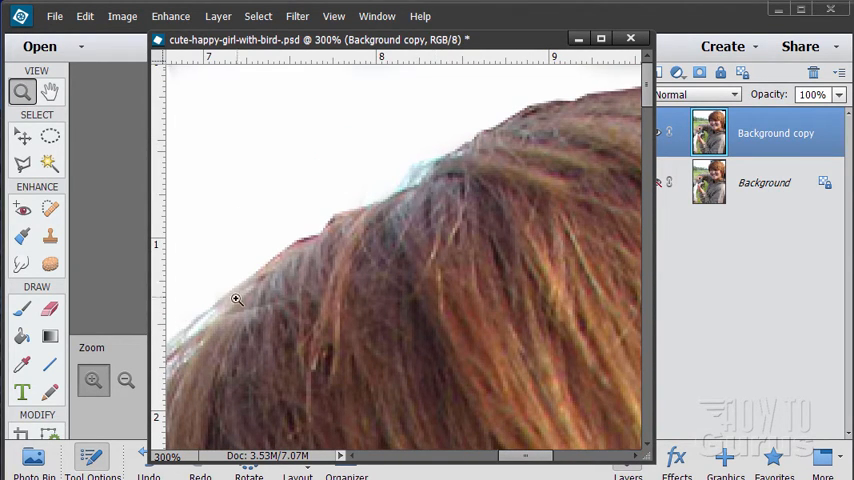
mouse_move(548, 109)
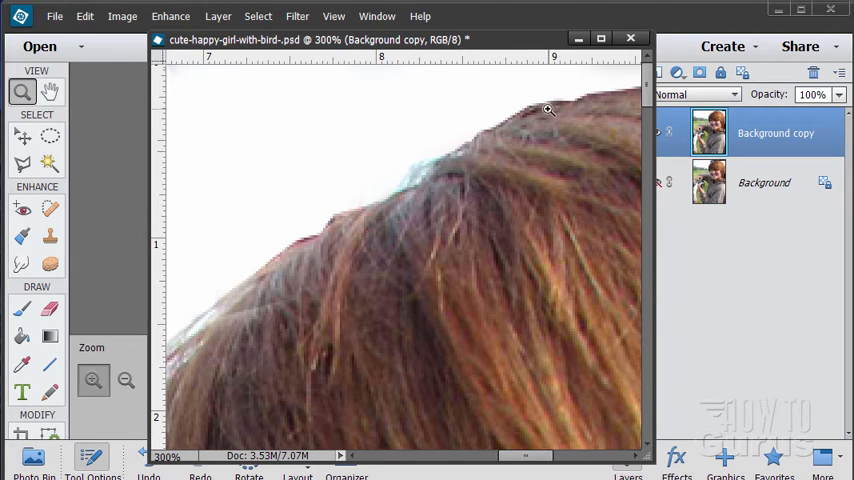
mouse_move(484, 442)
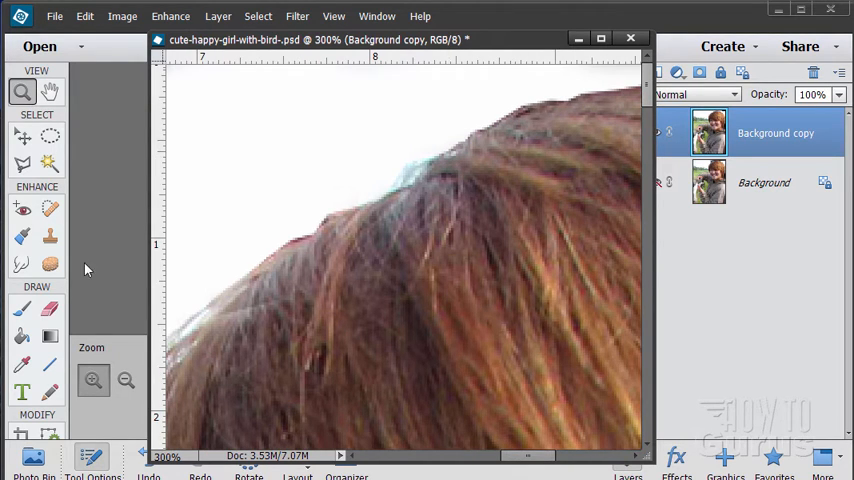
Step: Try the Sponge, Smudge and Blur tools on the hair fringing, then return to Clone Stamp
left_click(50, 263)
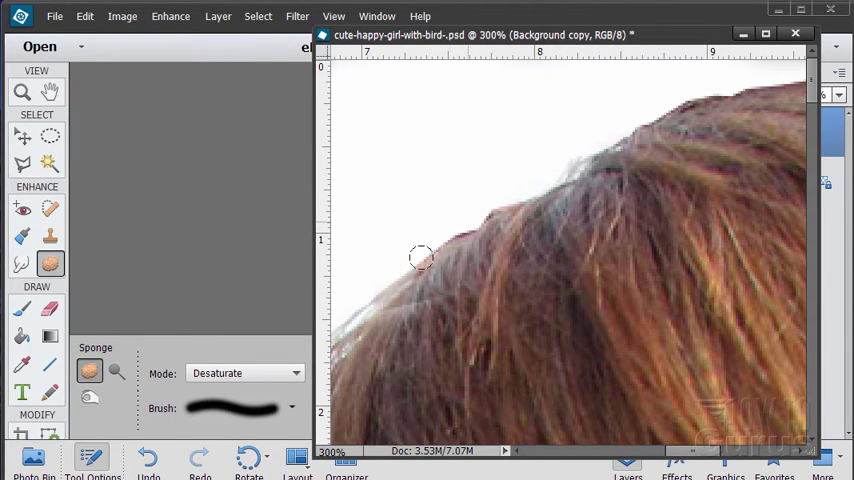
mouse_move(537, 163)
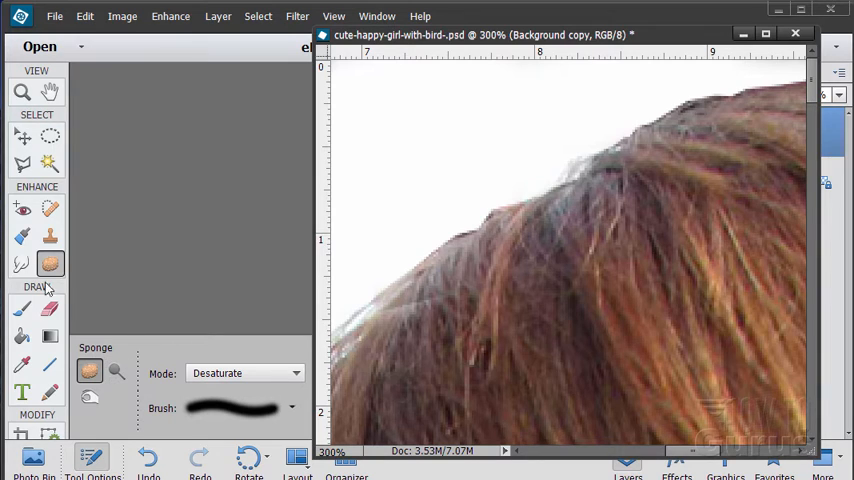
left_click(22, 264)
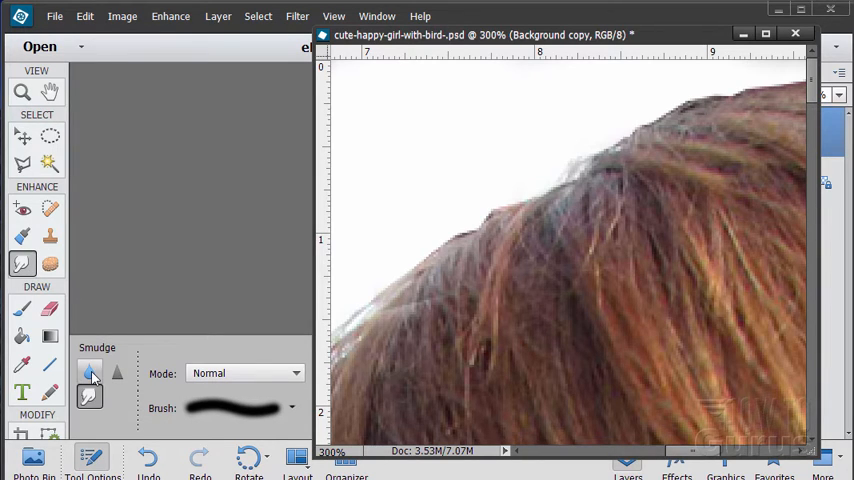
left_click(22, 264)
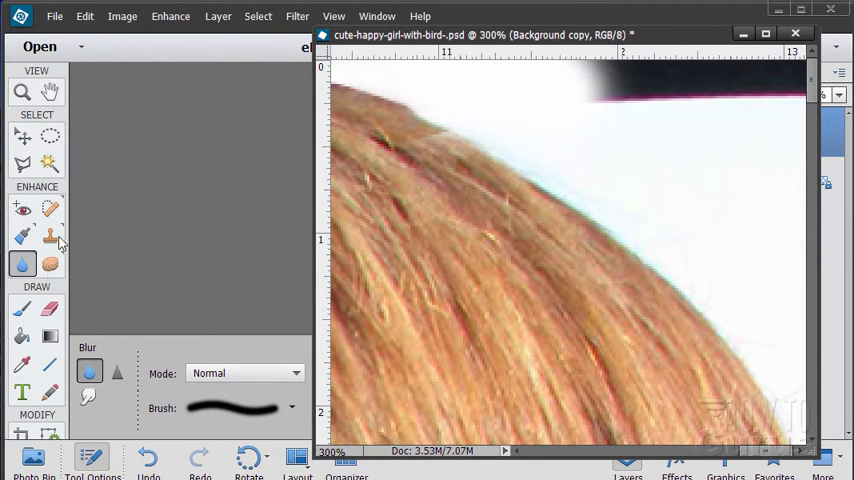
left_click(50, 235)
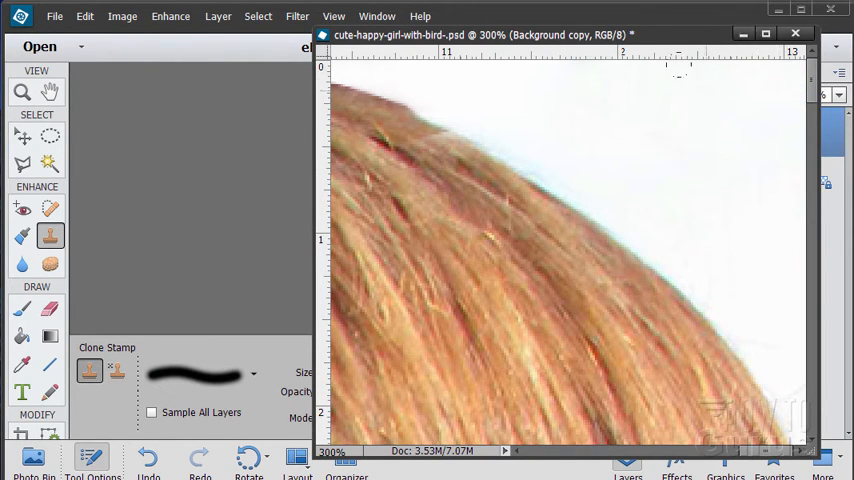
Step: Switch to the Zoom tool to view the full portrait with the cleaned hair top
left_click(22, 91)
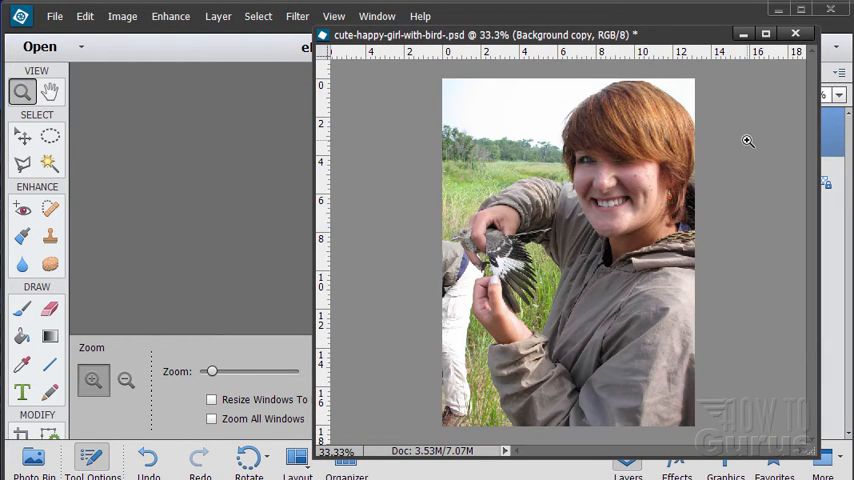
mouse_move(520, 225)
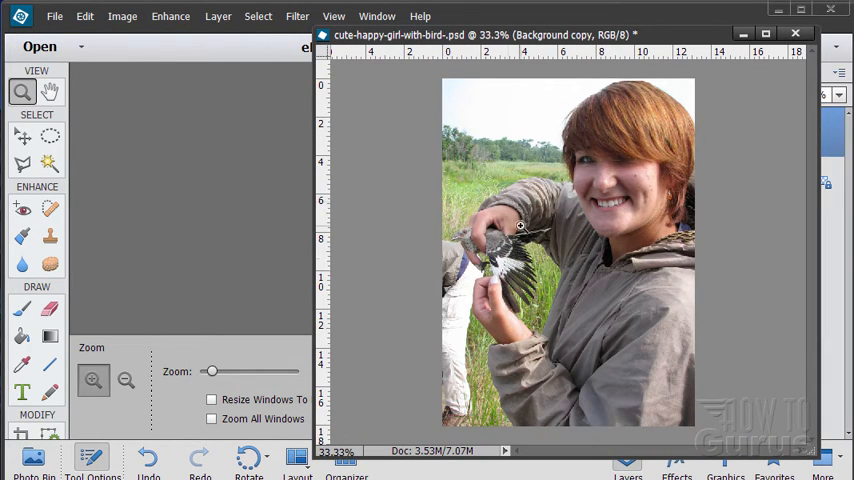
mouse_move(485, 362)
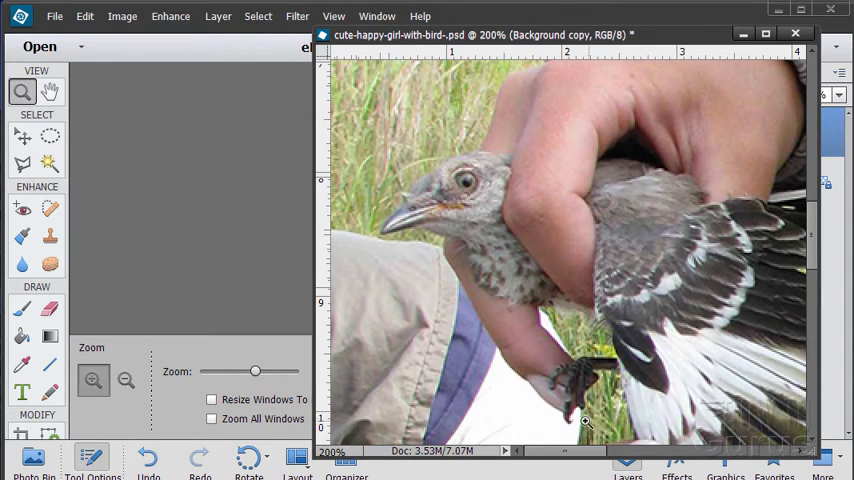
mouse_move(570, 323)
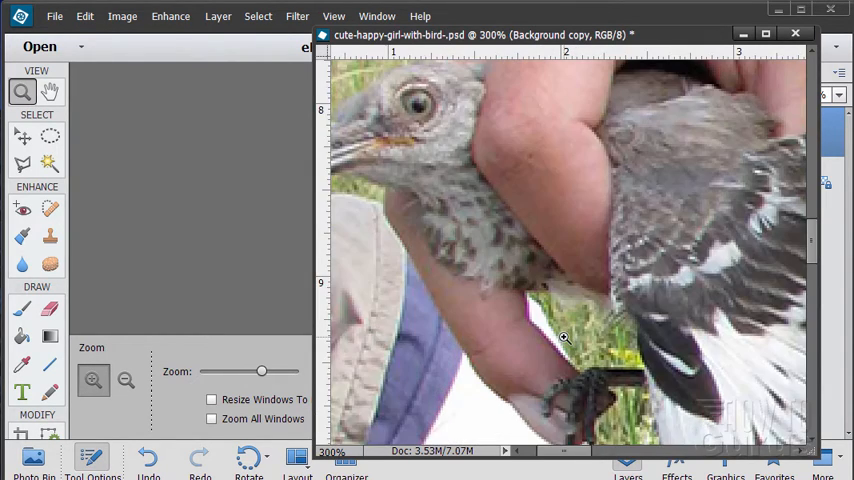
mouse_move(538, 326)
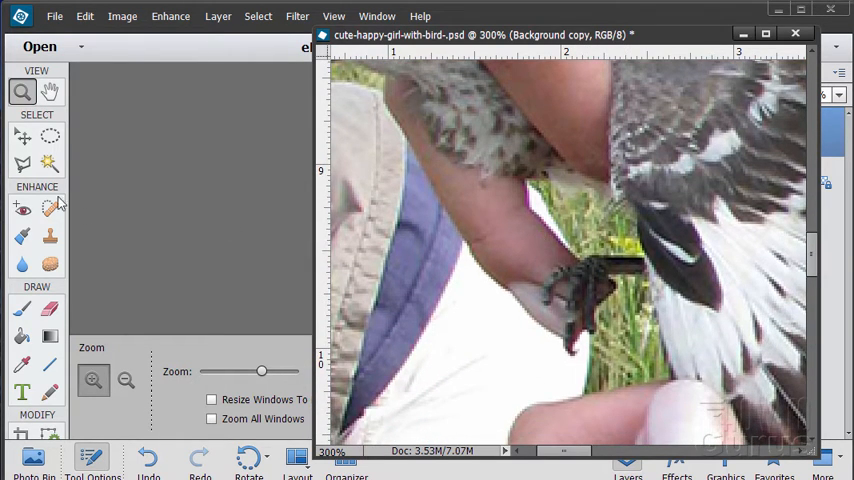
Step: Trace a Polygonal Lasso selection around the grassy gap between forearm and wing
left_click(22, 163)
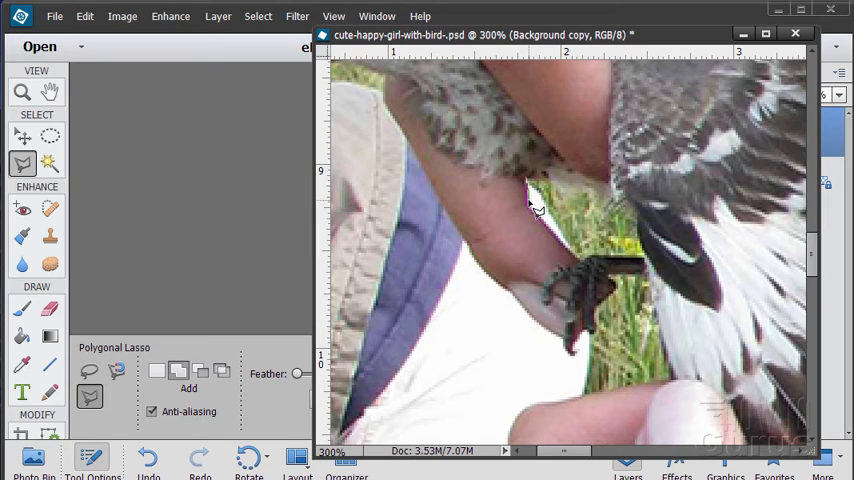
mouse_move(533, 213)
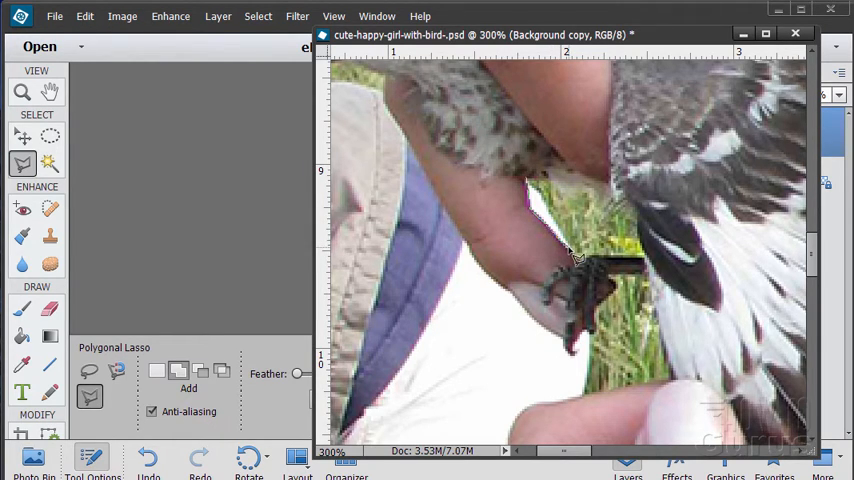
mouse_move(583, 265)
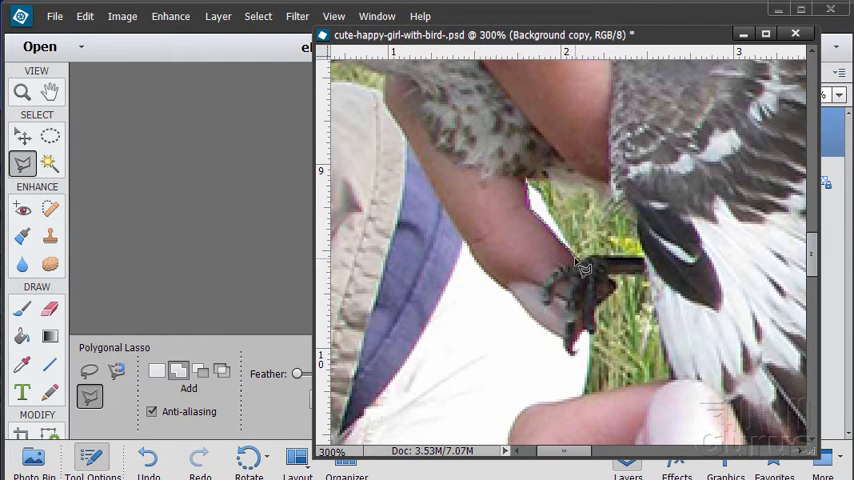
mouse_move(590, 265)
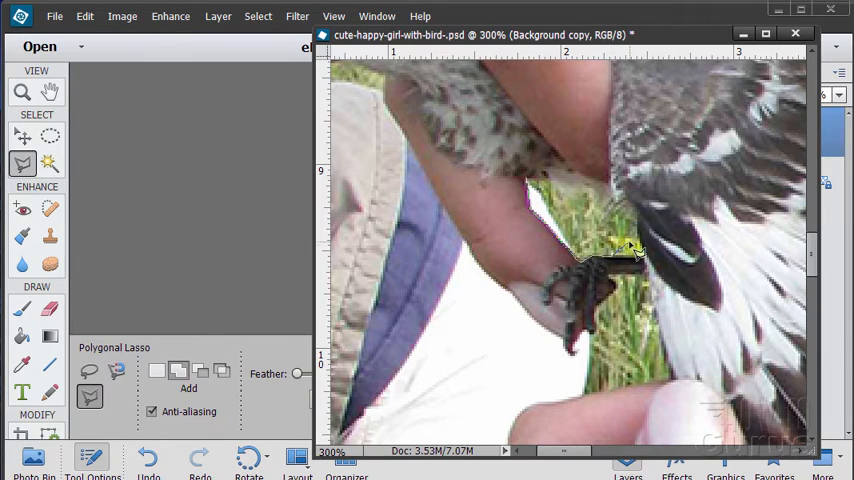
left_click(536, 178)
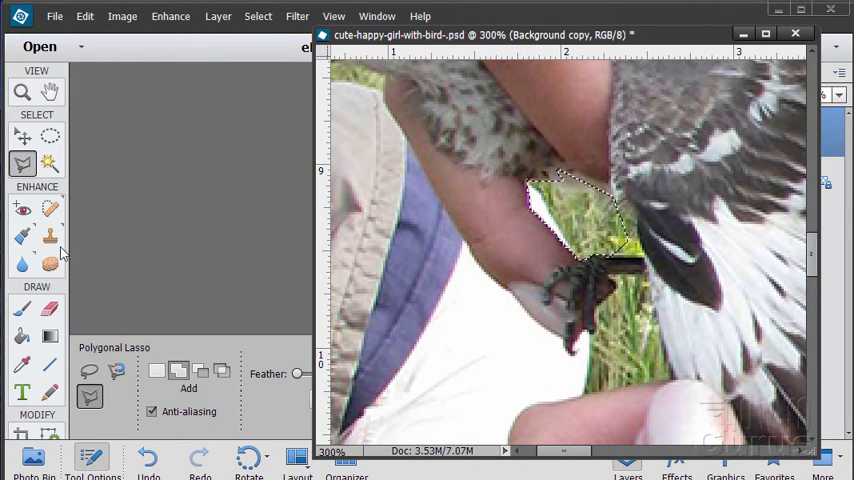
Step: Clone nearby grass into the arm-wing gap with a resized brush, then deselect
left_click(50, 237)
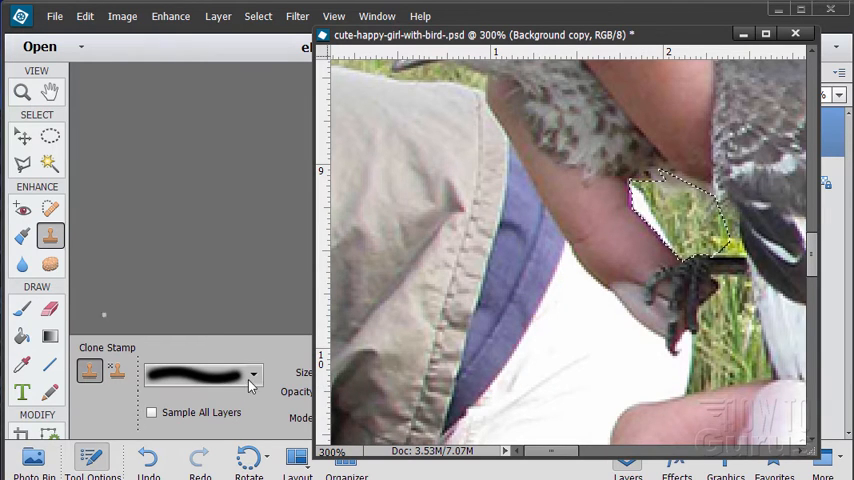
left_click(254, 372)
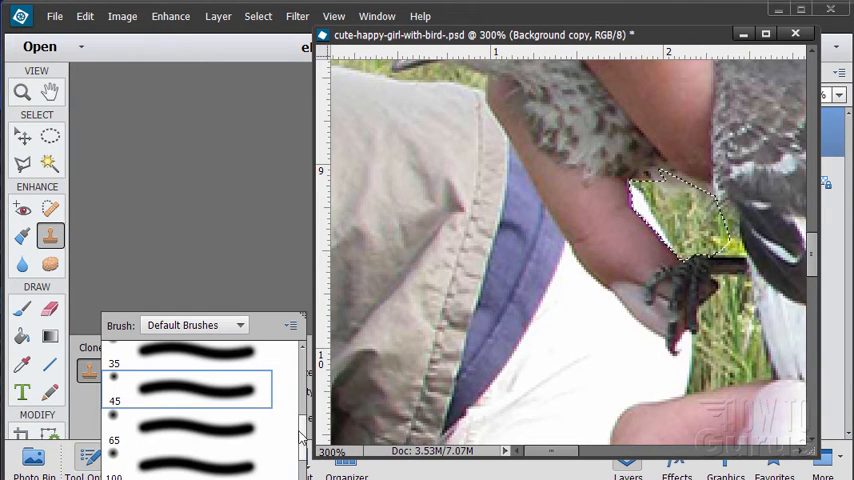
scroll("up", 3)
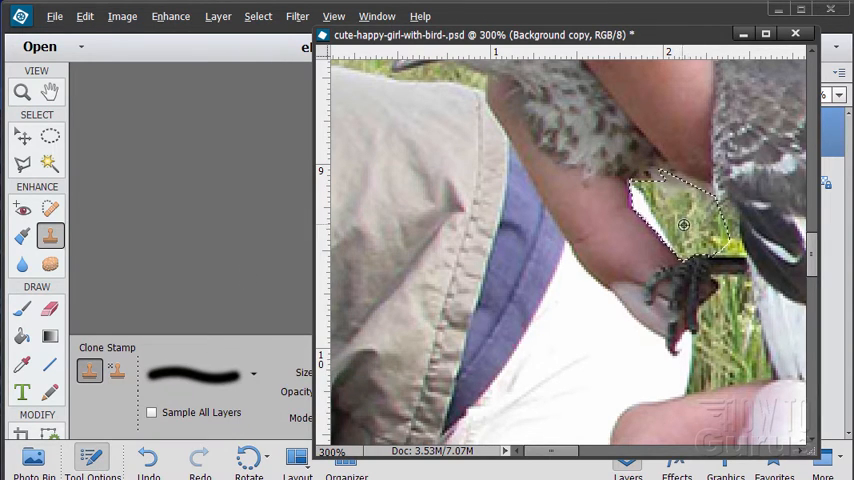
left_click(665, 218)
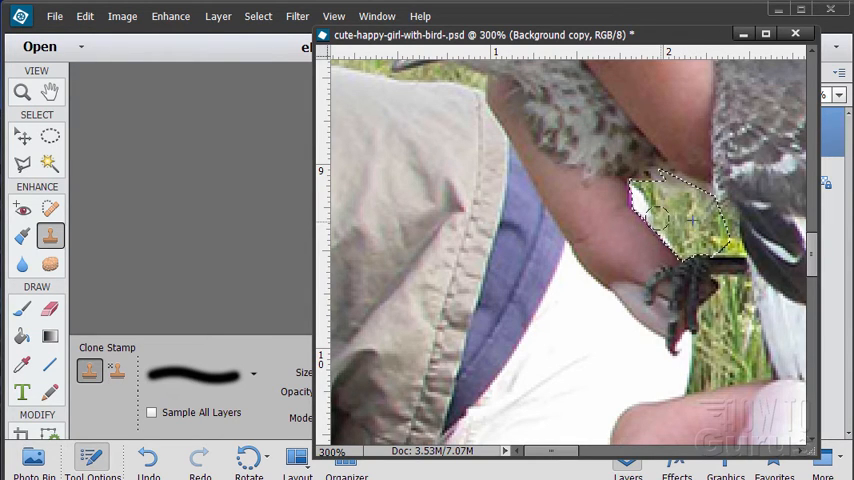
left_click(660, 210)
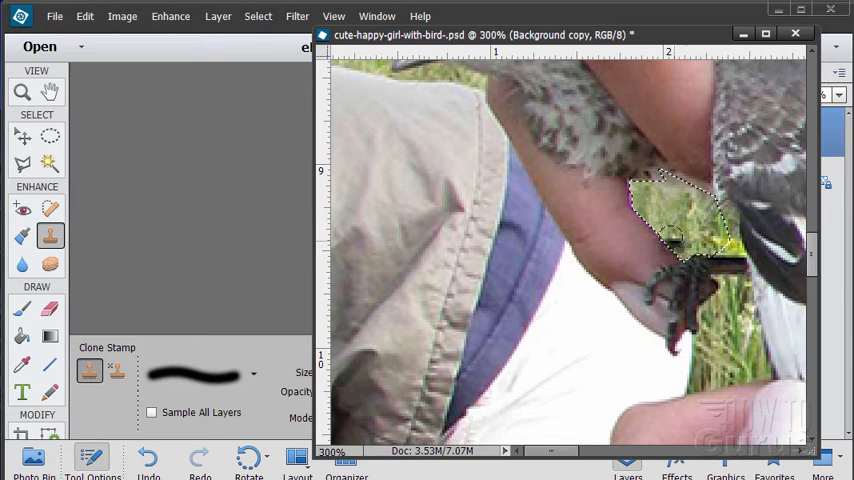
left_click(258, 16)
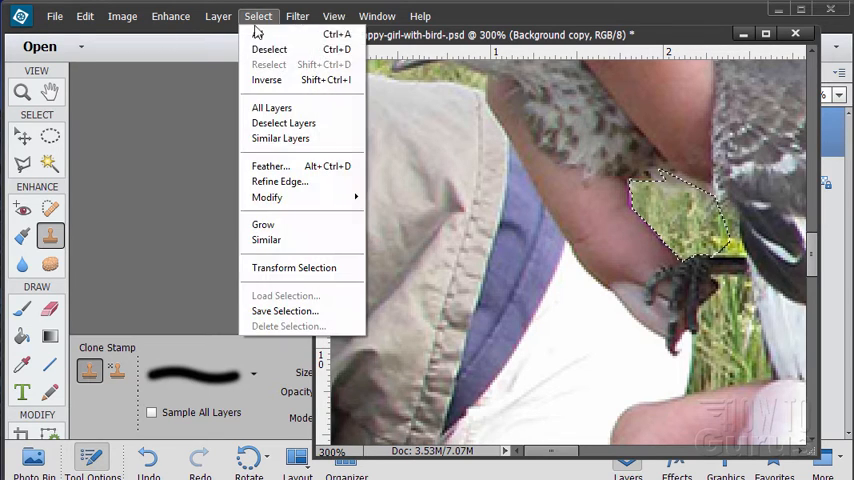
left_click(269, 49)
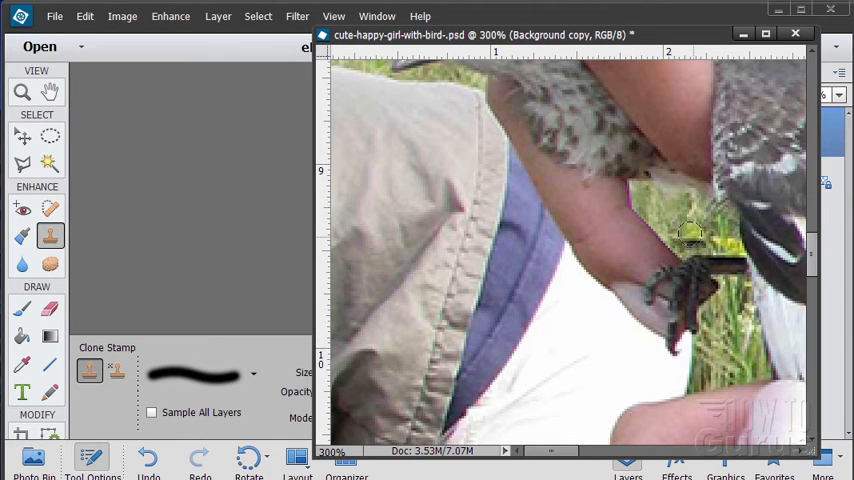
Step: Switch to the Sponge tool with the bird's head and beak in view
left_click(49, 263)
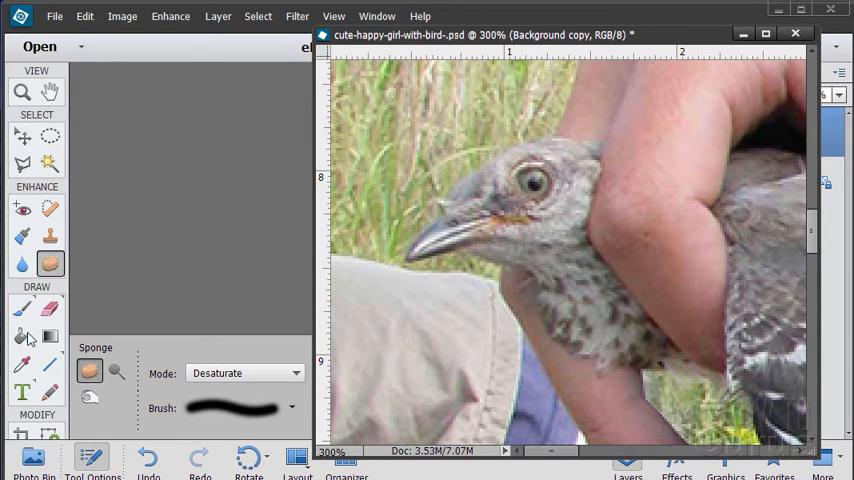
Step: Trace Polygonal Lasso points along the beak's underside, the throat and the chest edge toward the claws
left_click(22, 163)
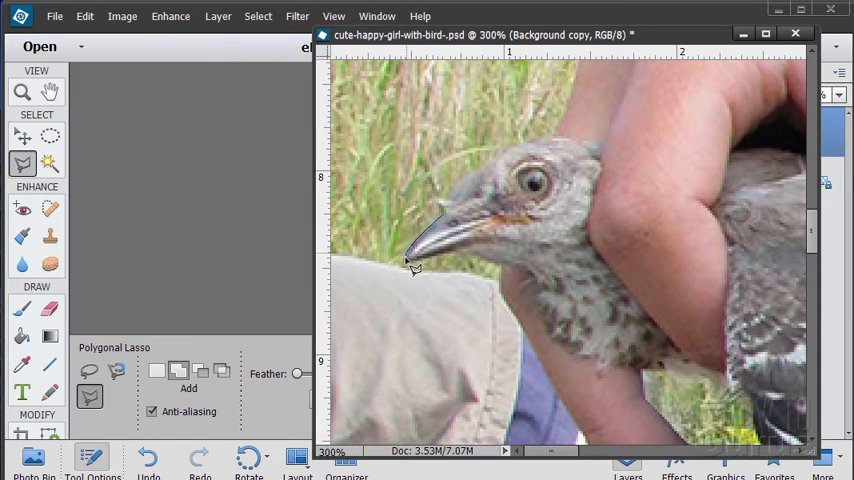
mouse_move(415, 275)
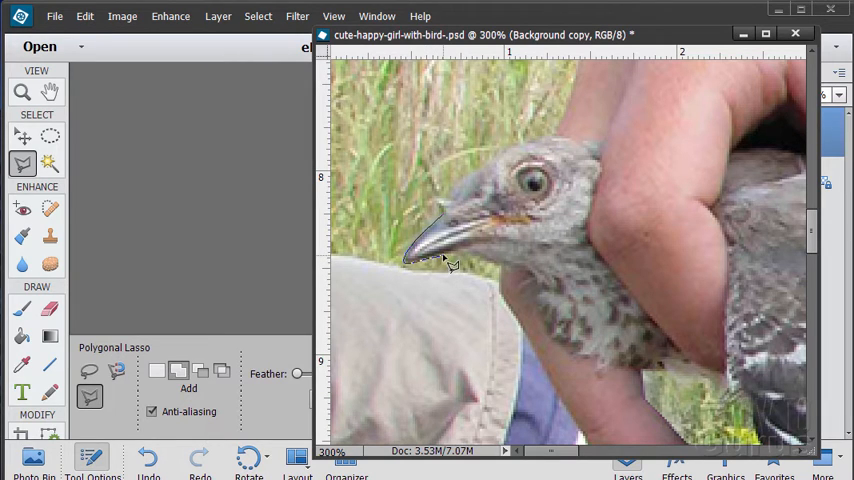
left_click(458, 263)
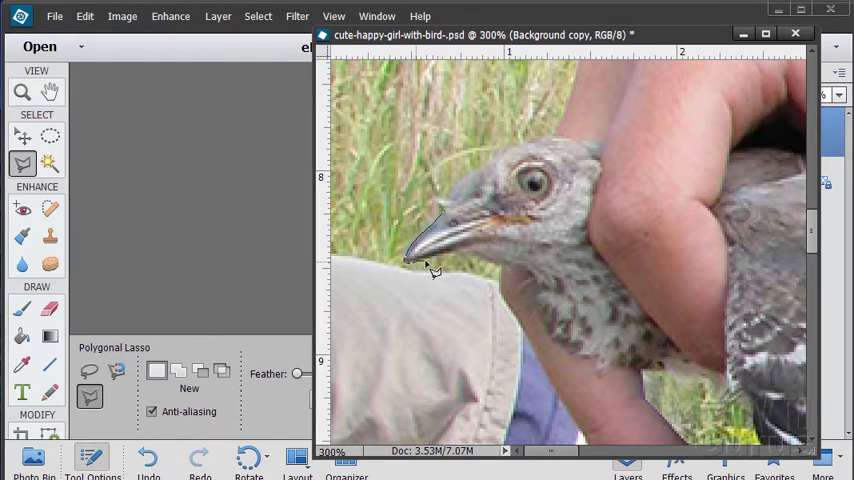
mouse_move(452, 262)
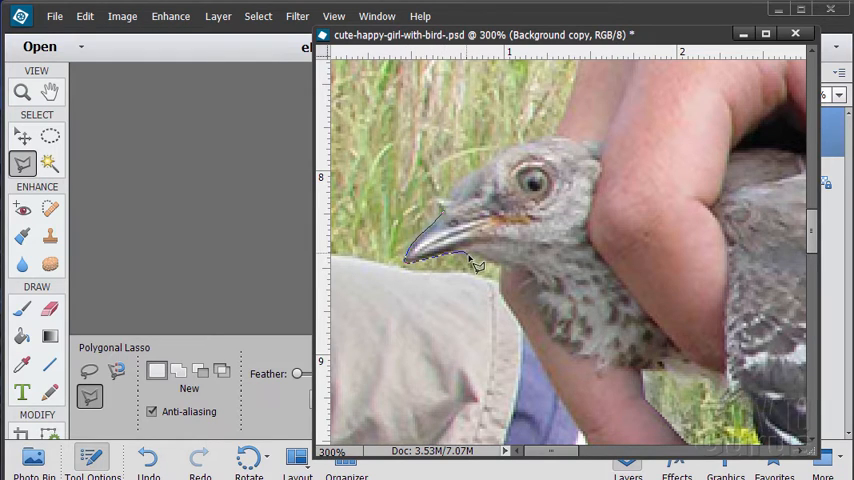
mouse_move(495, 275)
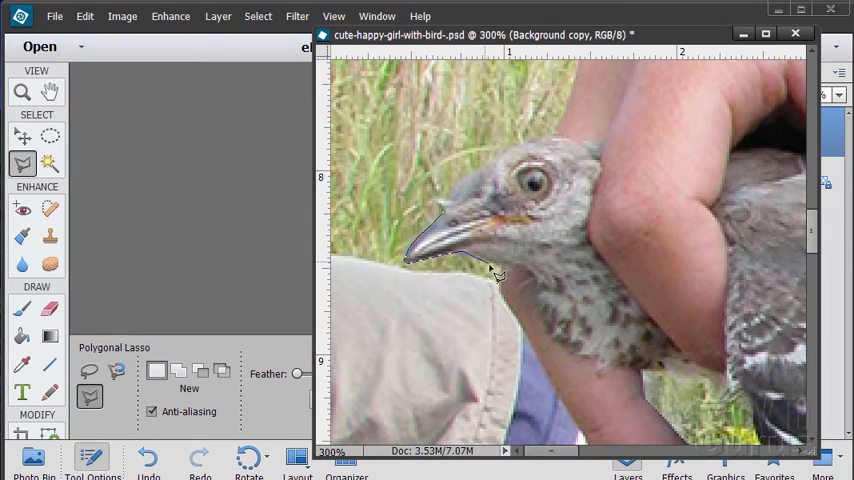
mouse_move(510, 277)
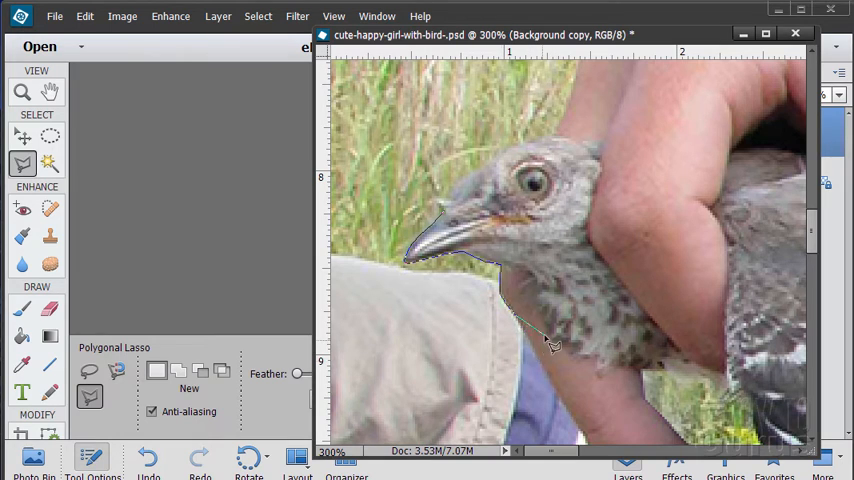
left_click(423, 362)
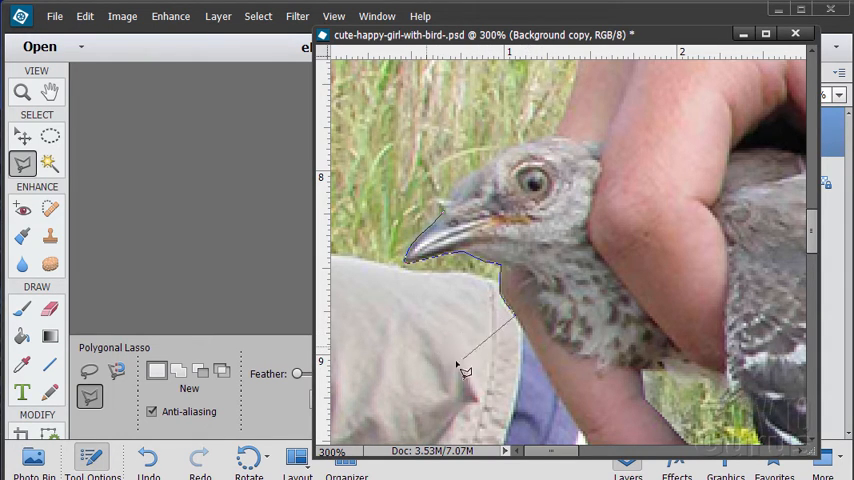
left_click(538, 345)
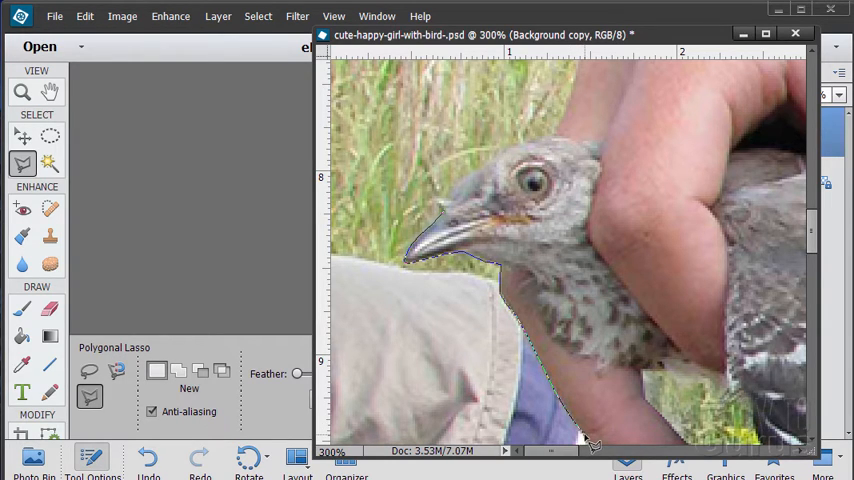
scroll("down", 3)
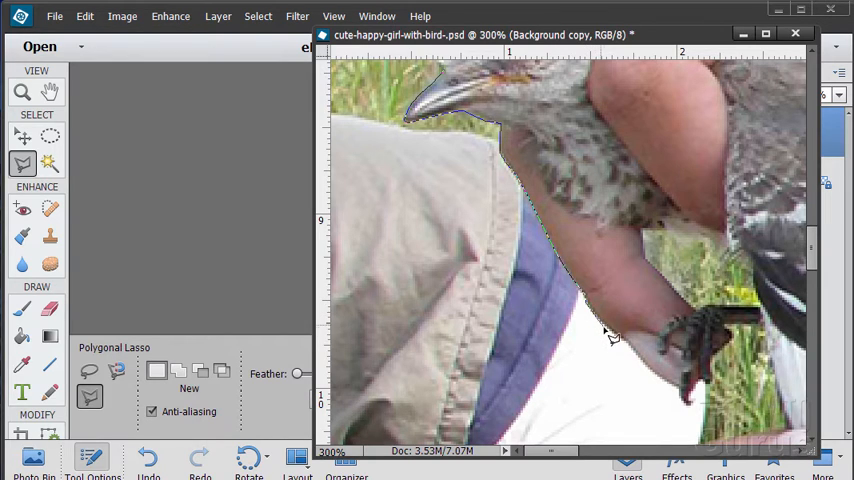
mouse_move(613, 338)
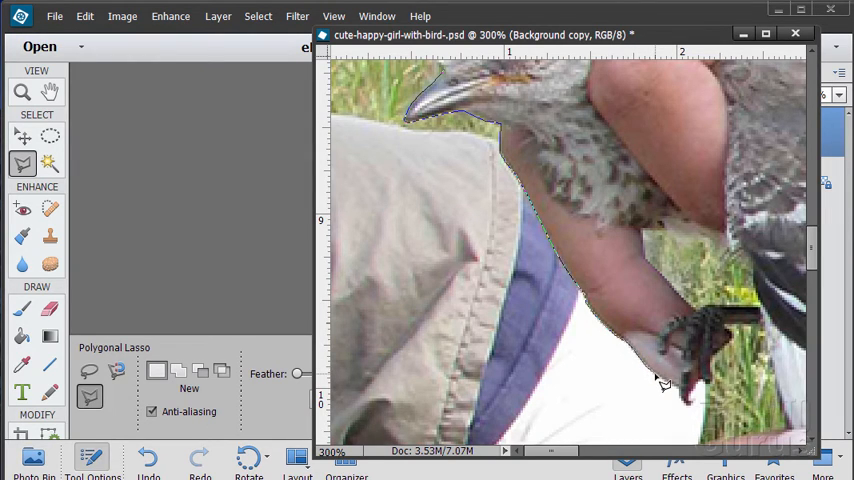
mouse_move(670, 388)
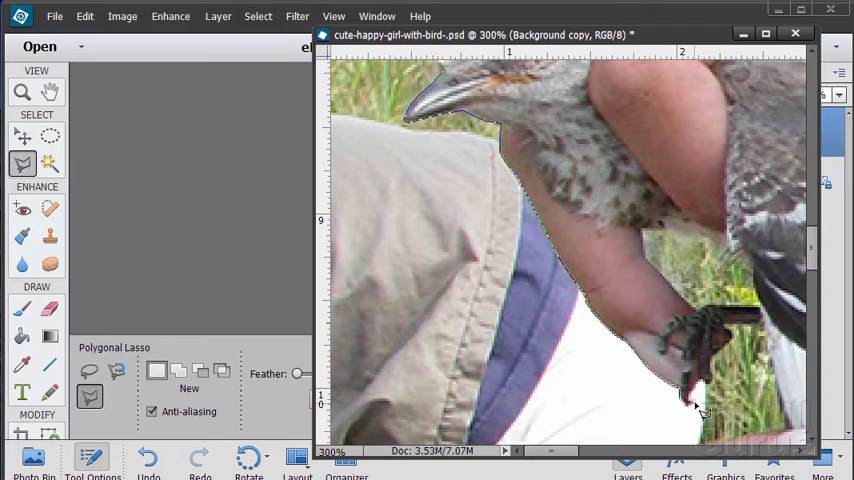
mouse_move(703, 408)
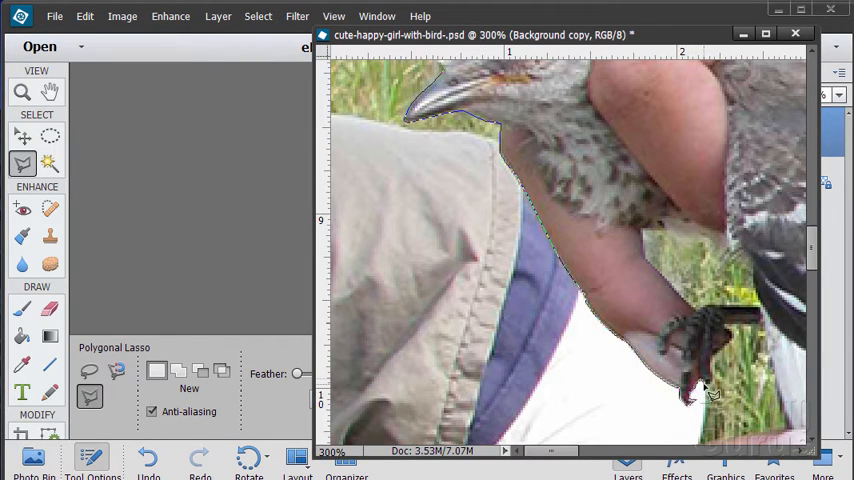
mouse_move(710, 390)
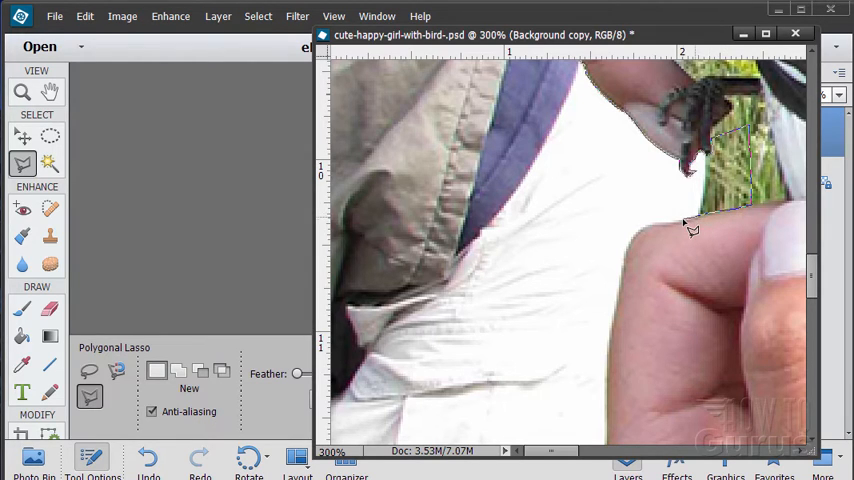
mouse_move(687, 232)
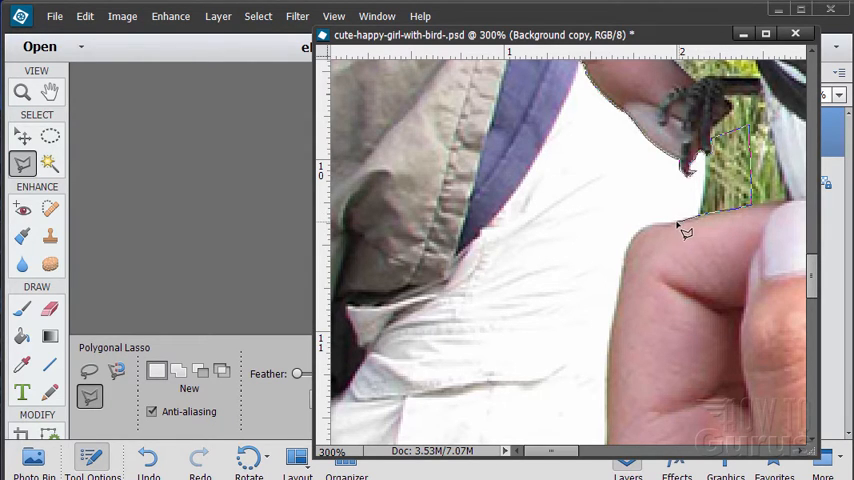
mouse_move(675, 233)
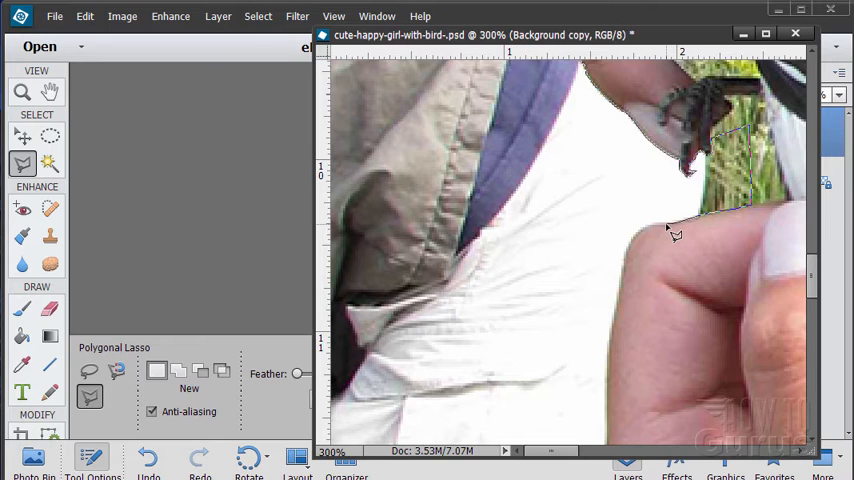
mouse_move(650, 237)
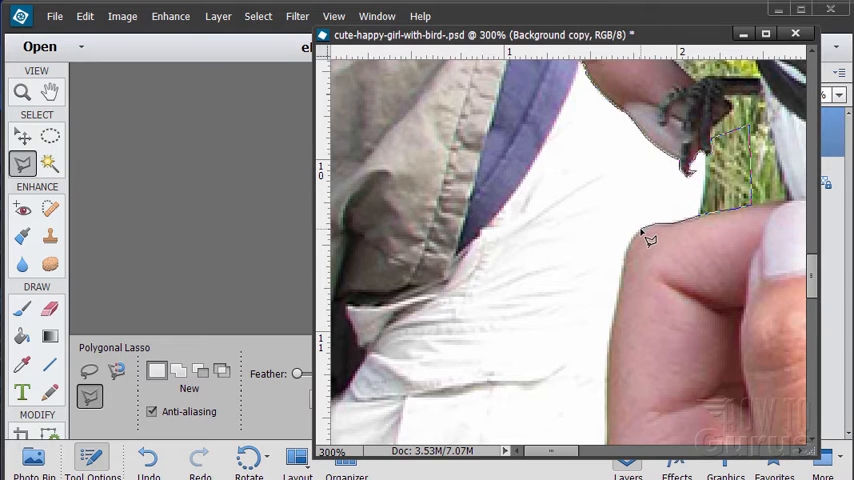
mouse_move(643, 247)
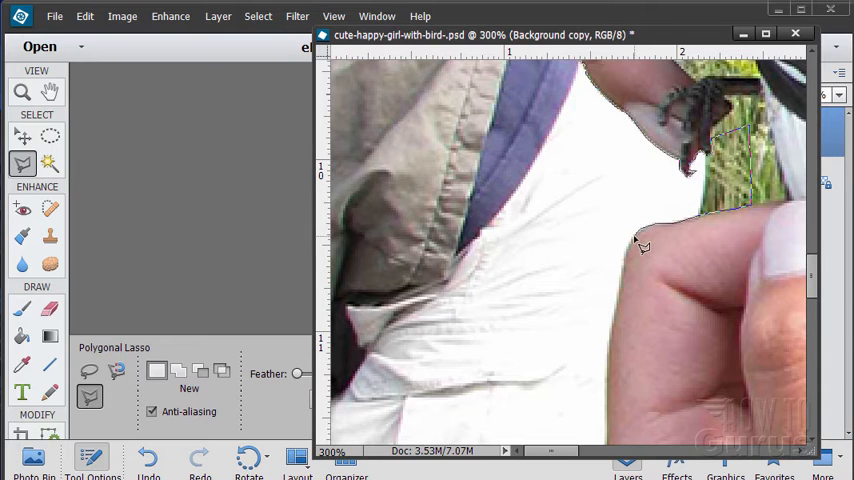
mouse_move(638, 252)
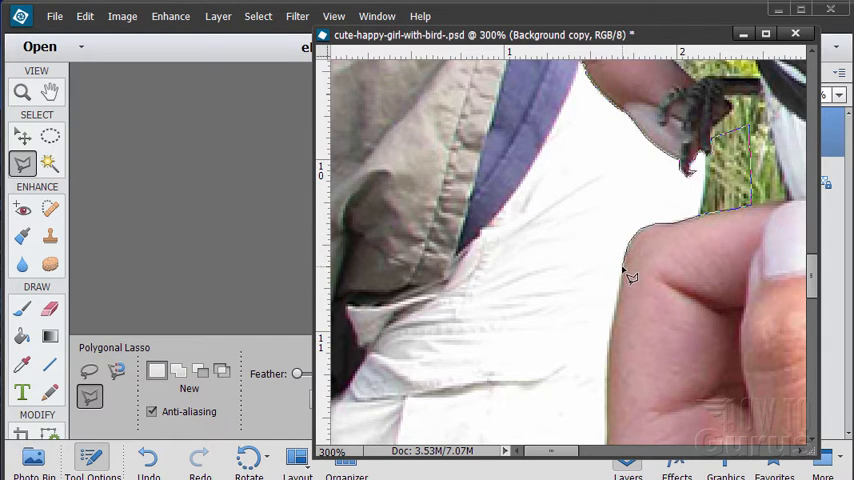
mouse_move(625, 300)
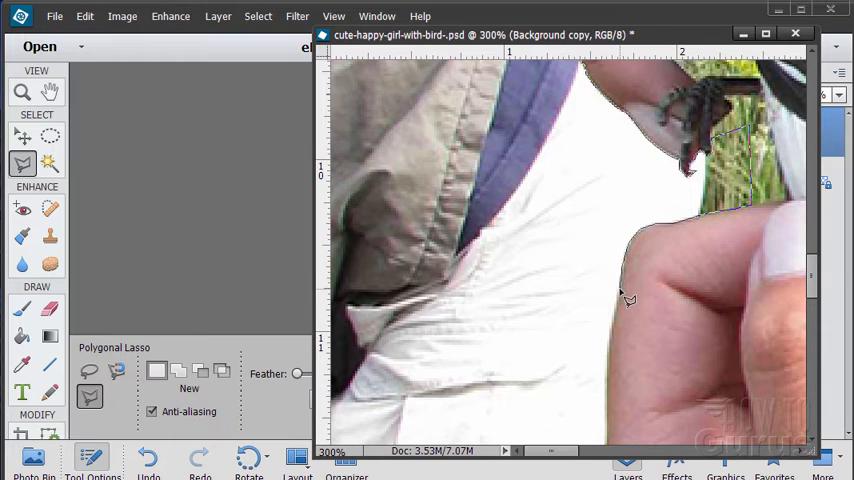
mouse_move(626, 315)
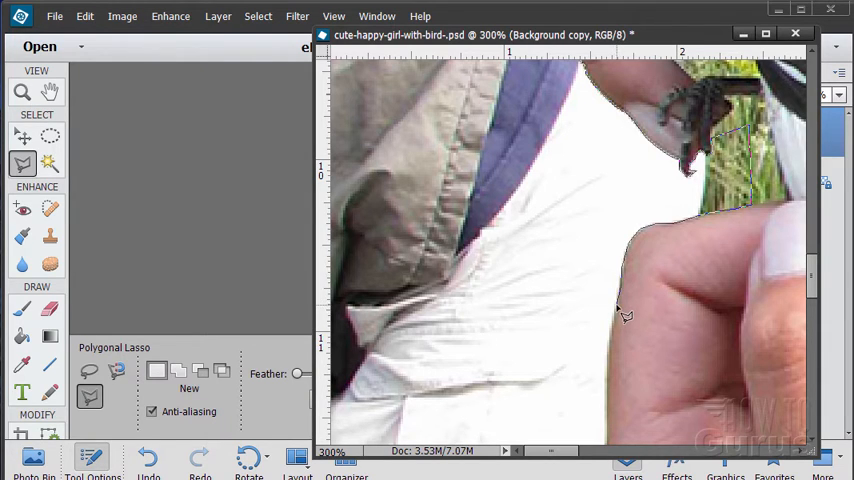
mouse_move(620, 335)
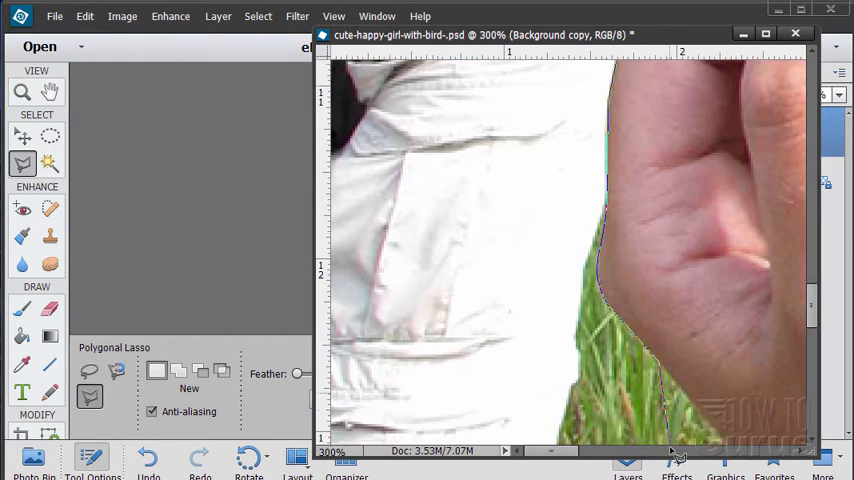
Step: Scroll down through the grass and add a lasso point in the grass above the bird
scroll("down", 3)
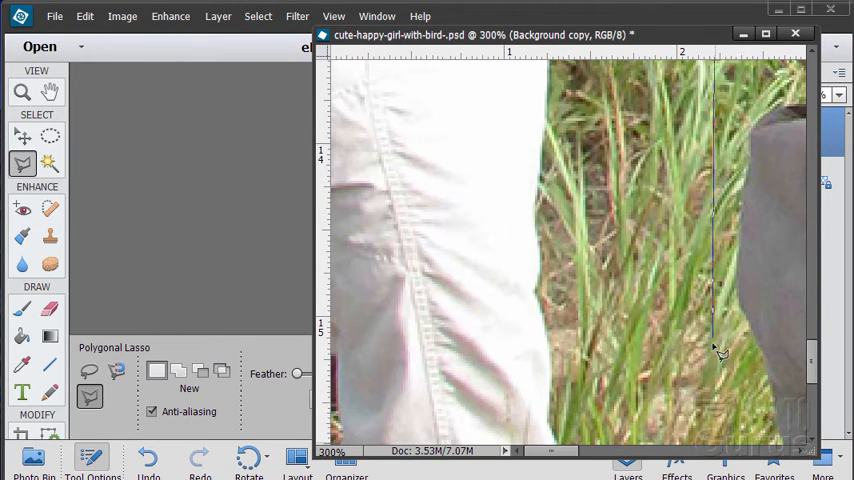
scroll("down", 3)
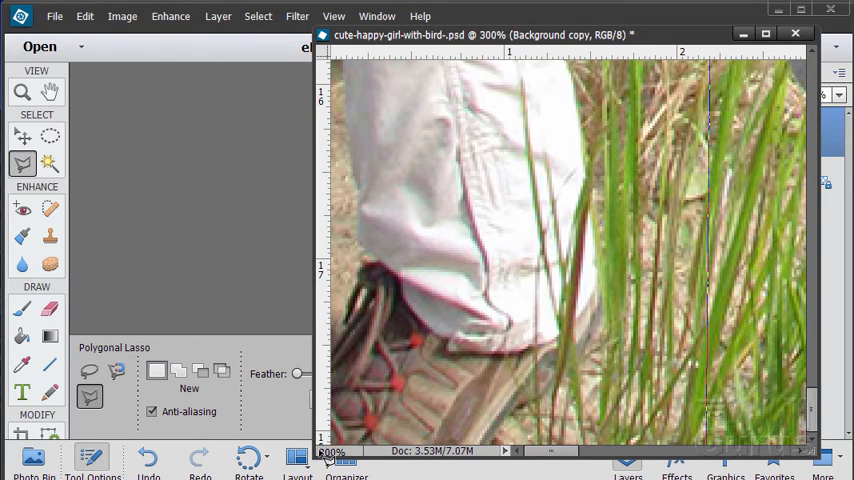
mouse_move(345, 190)
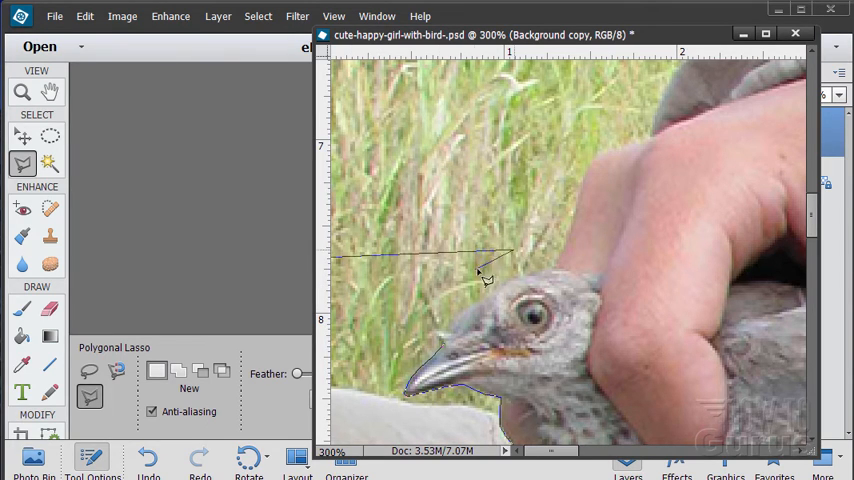
left_click(447, 345)
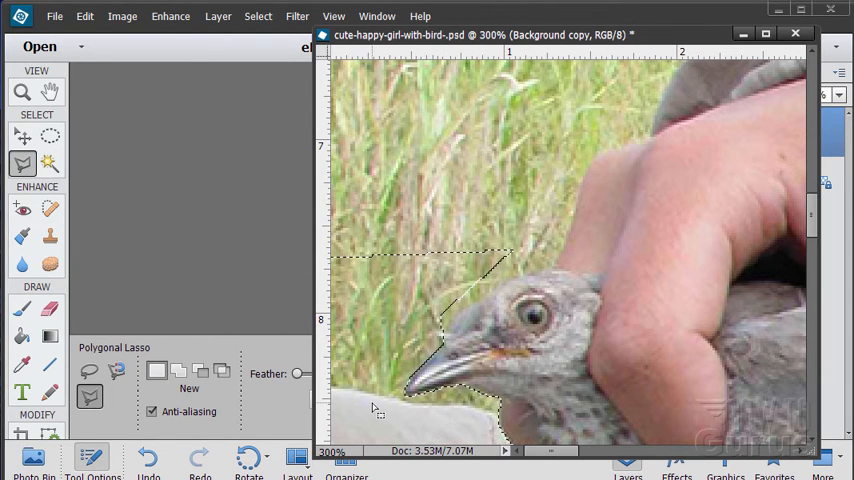
Step: Zoom out twice to show the whole portrait, then select the Clone Stamp tool
left_click(22, 91)
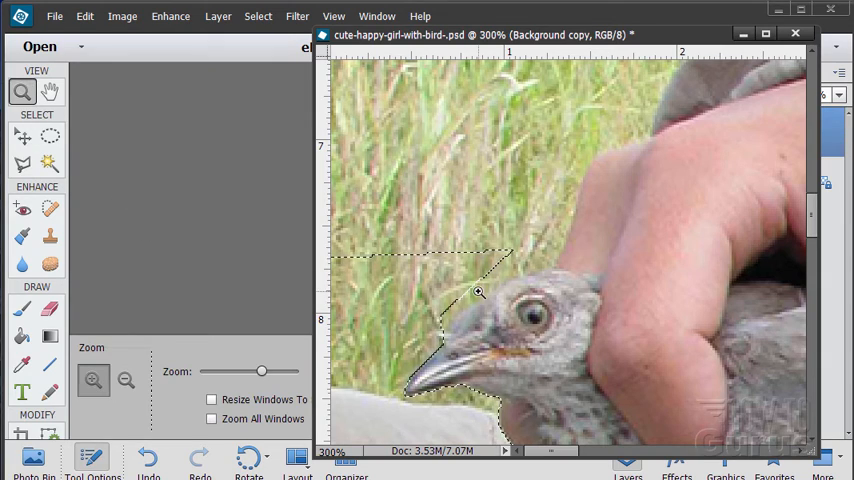
left_click(126, 380)
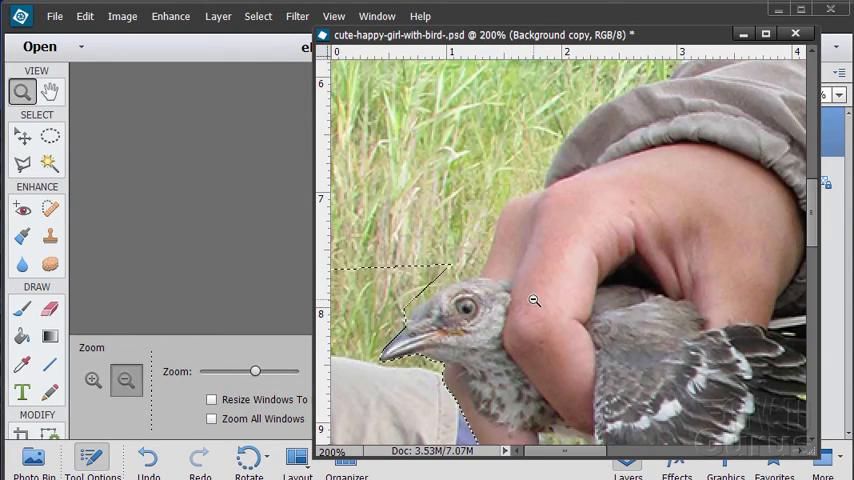
left_click(127, 380)
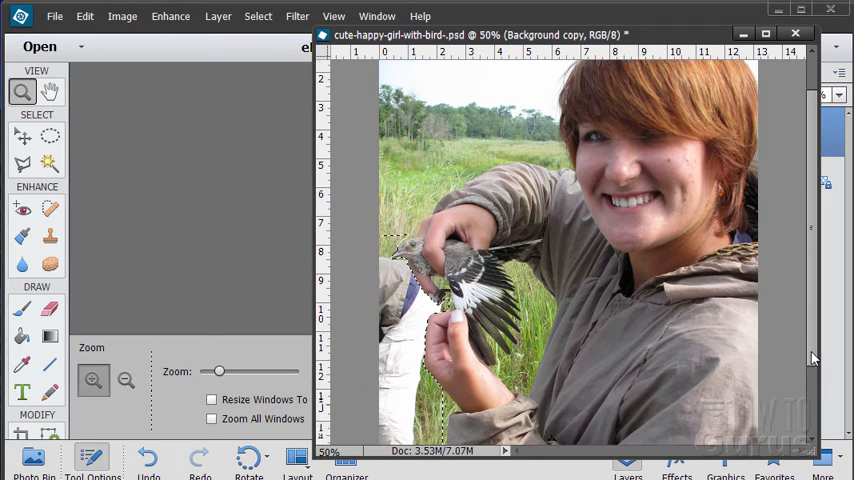
scroll("down", 3)
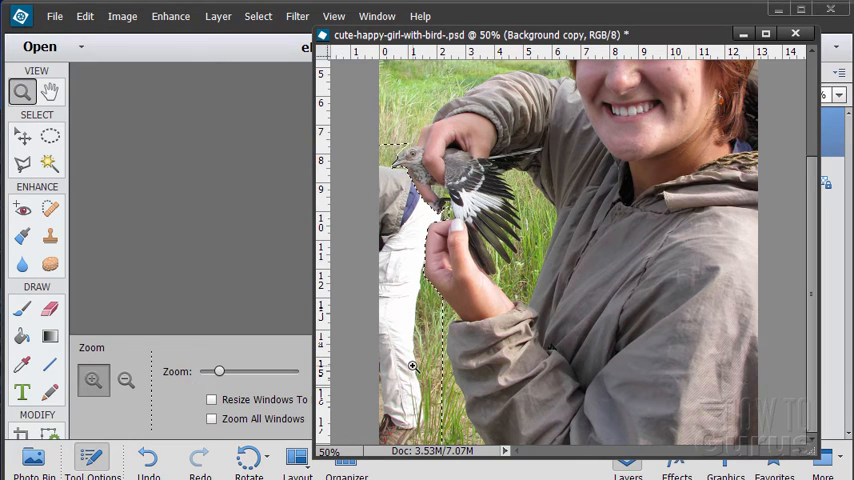
left_click(50, 237)
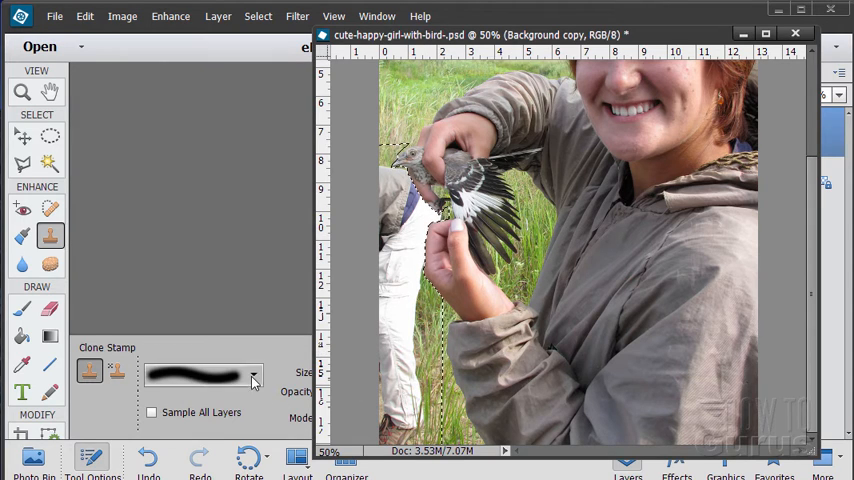
Step: Pick the soft round 65 px brush tip for the Clone Stamp
left_click(253, 378)
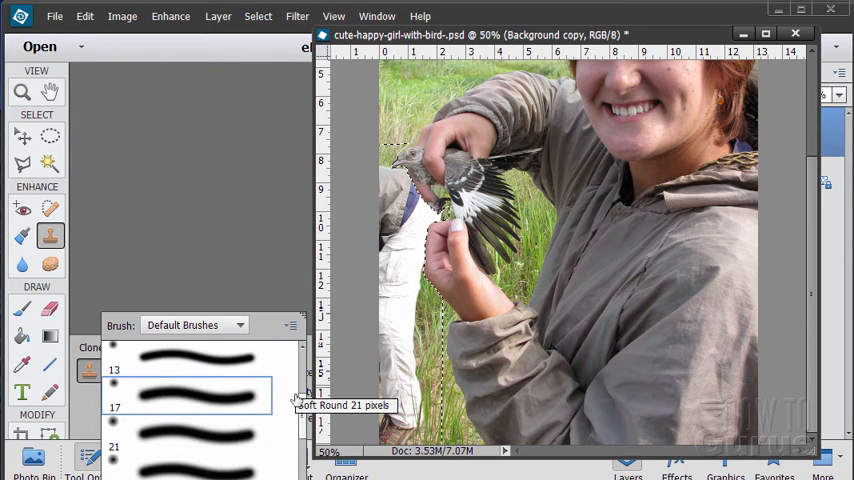
scroll("down", 3)
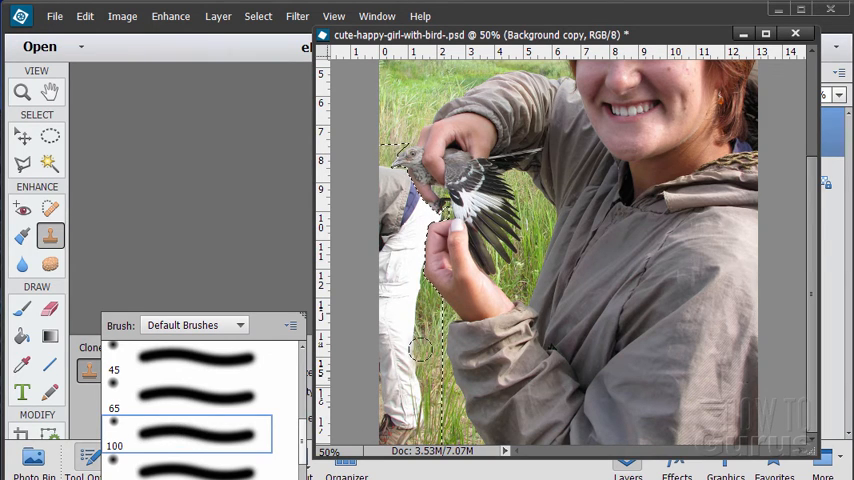
left_click(185, 360)
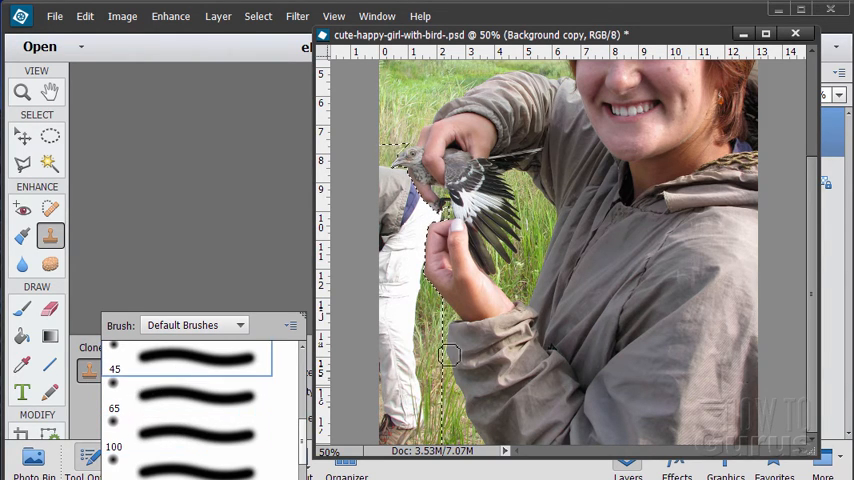
left_click(190, 407)
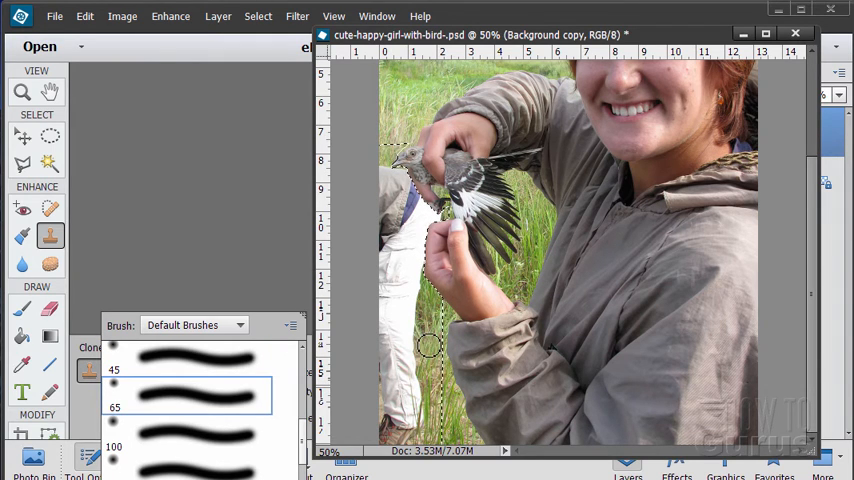
mouse_move(285, 301)
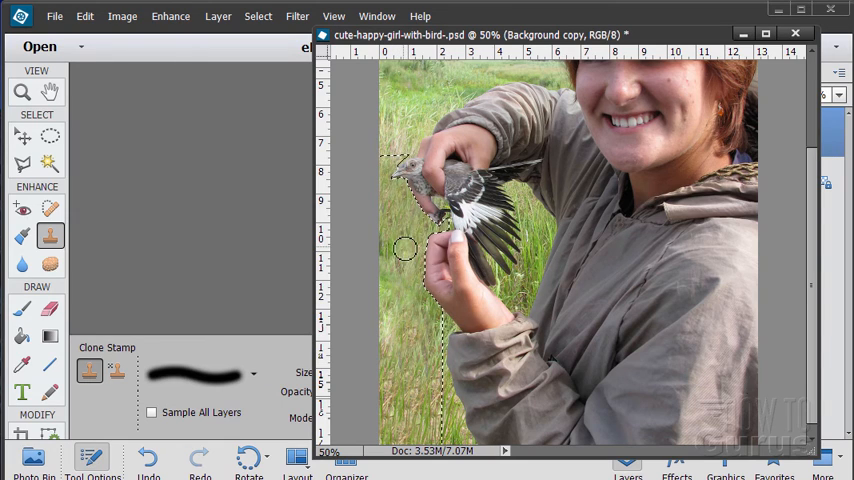
mouse_move(413, 218)
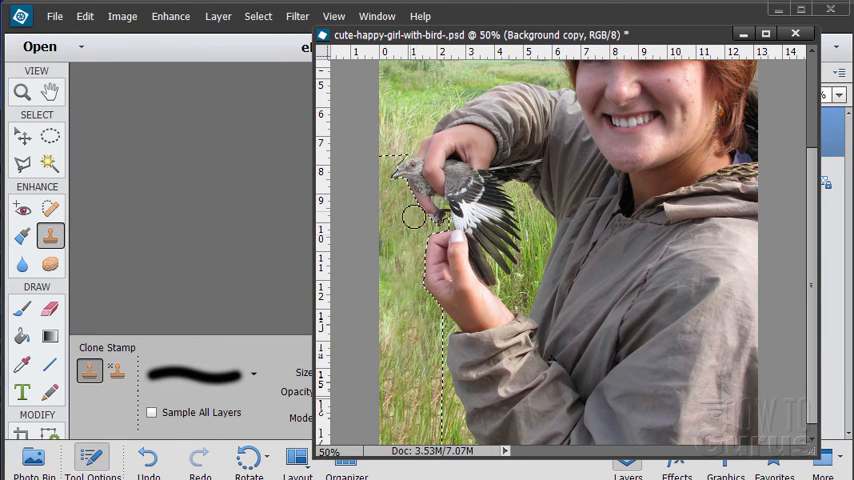
mouse_move(362, 161)
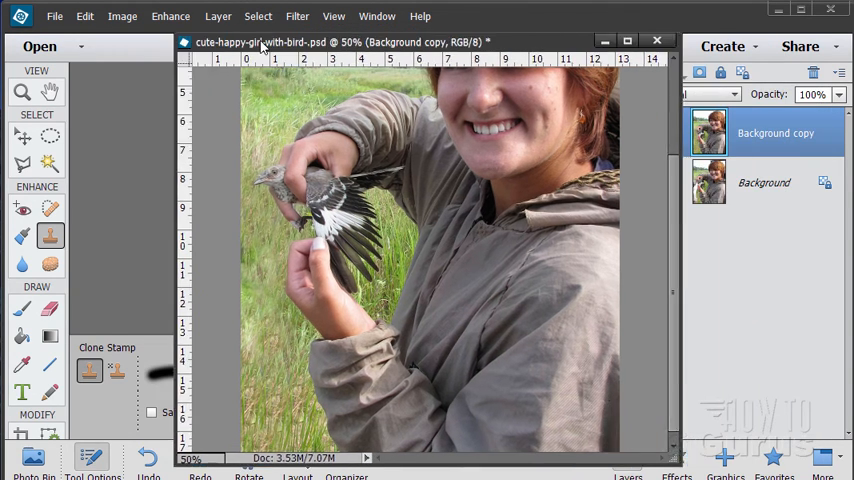
Step: Use View > Zoom Out to show the whole portrait at 33.3%
left_click(333, 16)
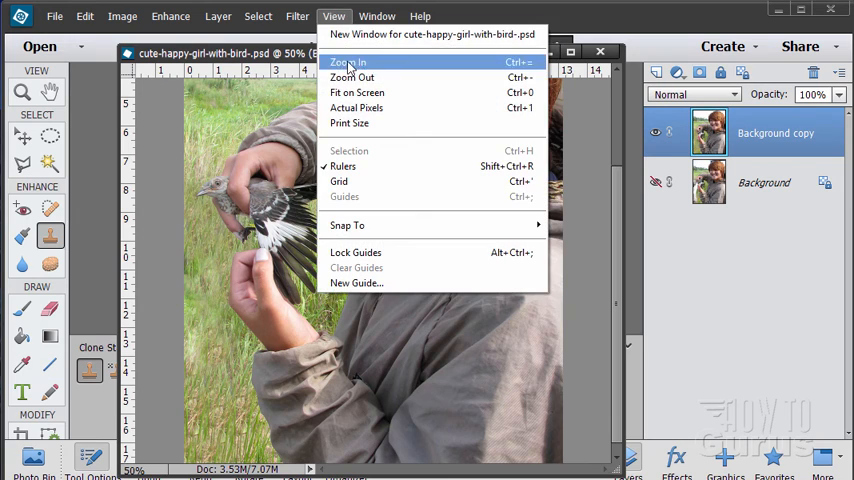
left_click(356, 92)
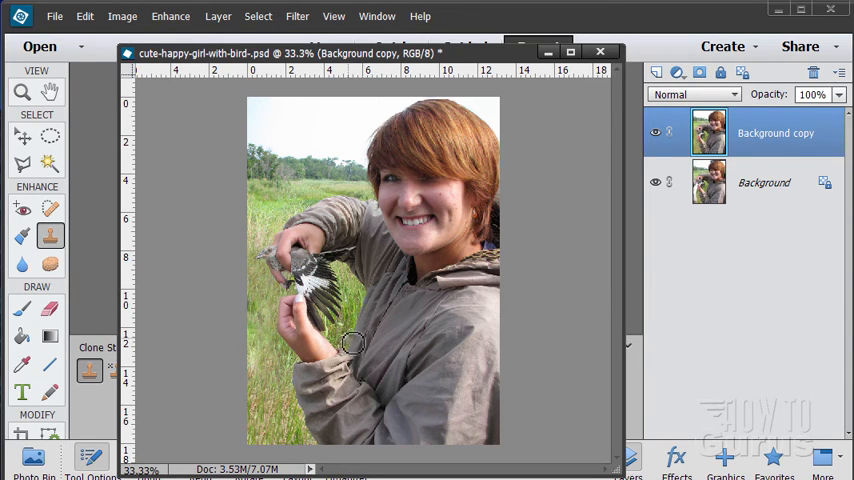
mouse_move(258, 366)
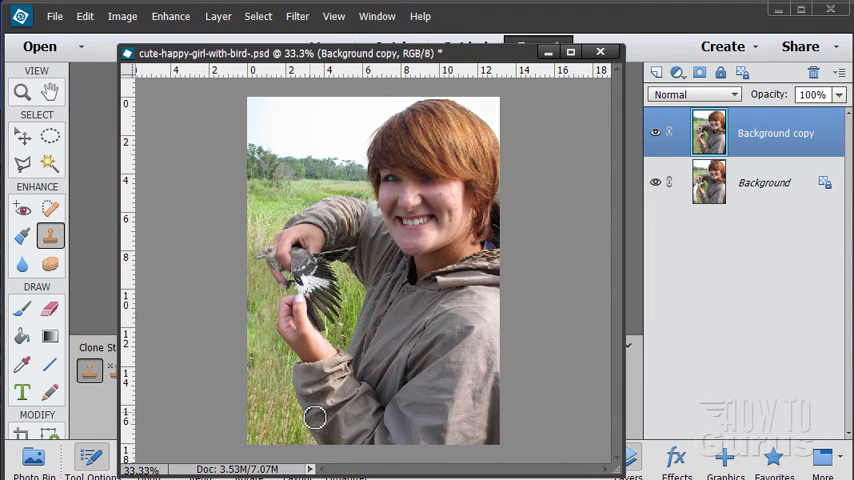
mouse_move(509, 212)
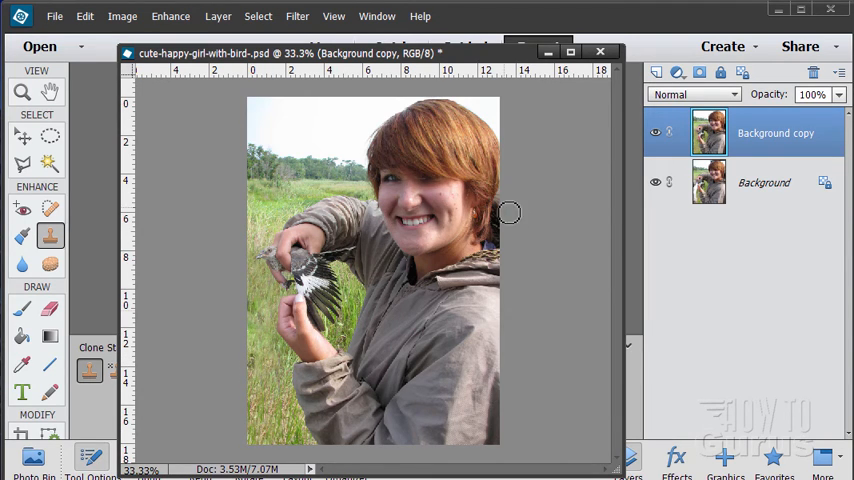
mouse_move(298, 433)
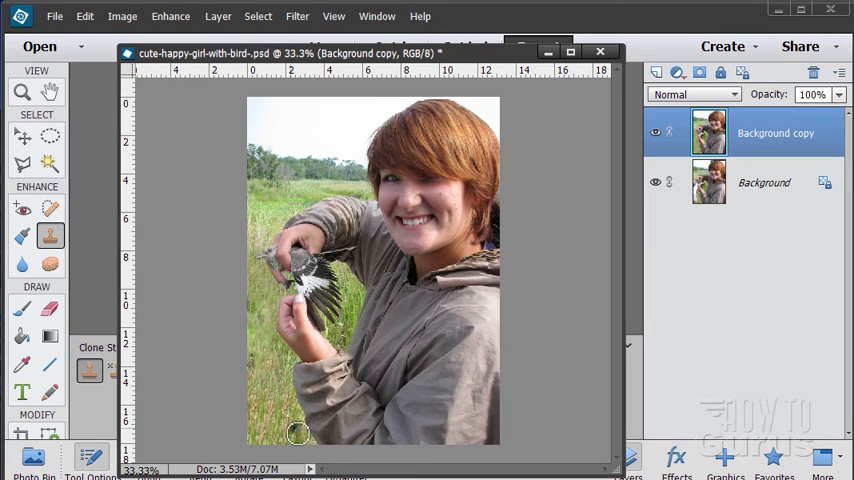
mouse_move(265, 337)
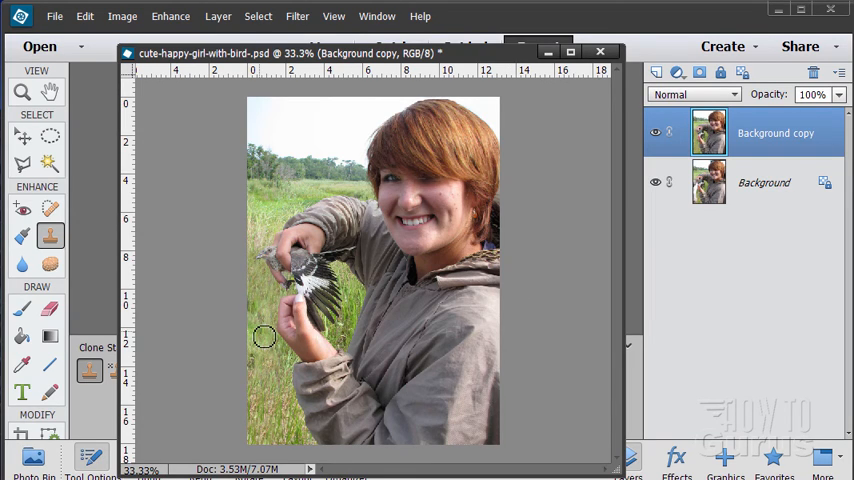
mouse_move(82, 248)
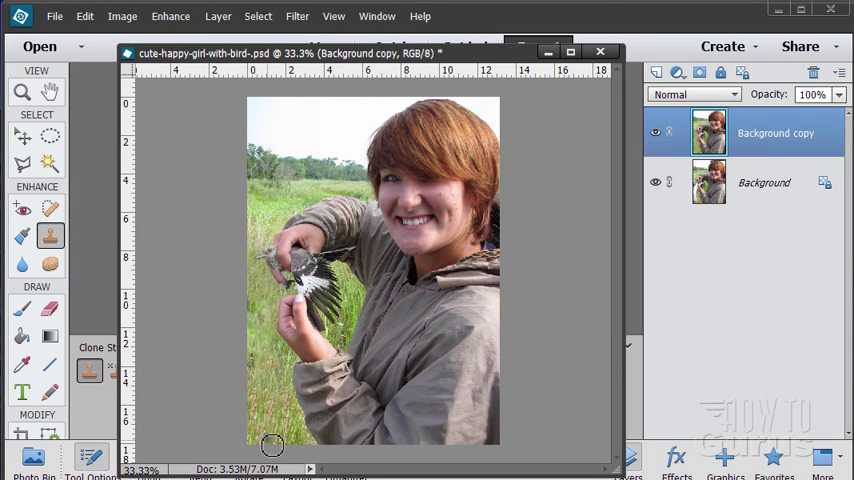
mouse_move(283, 383)
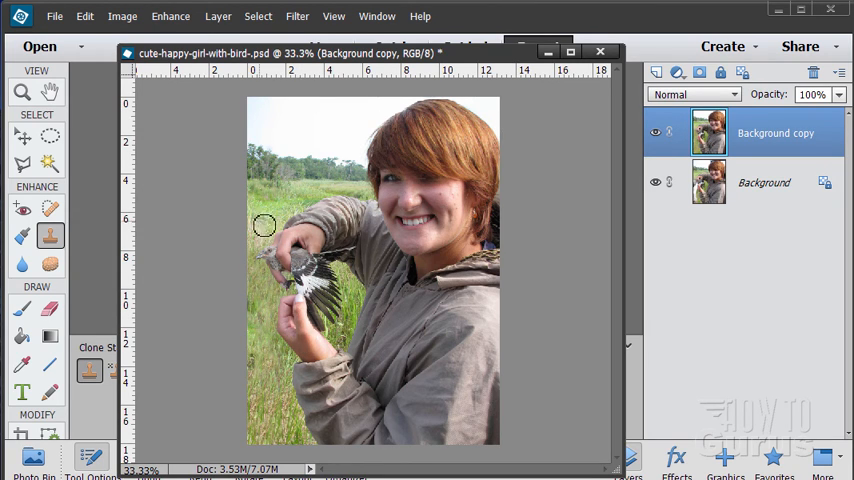
mouse_move(258, 264)
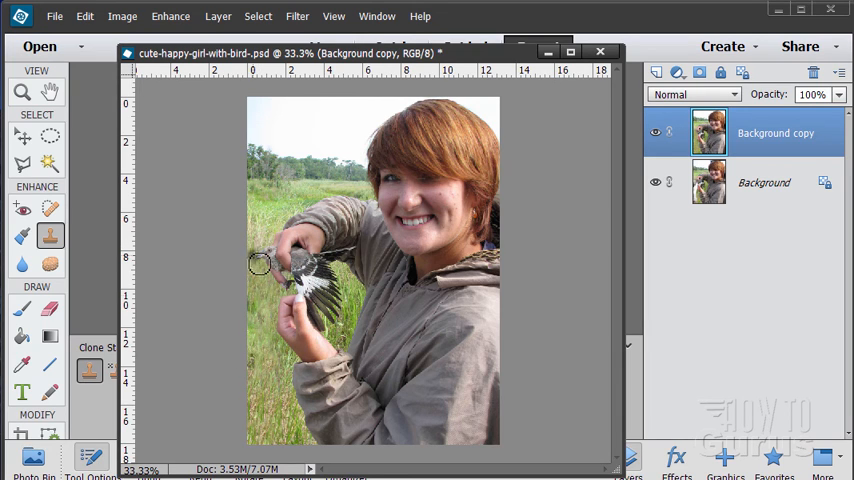
mouse_move(288, 430)
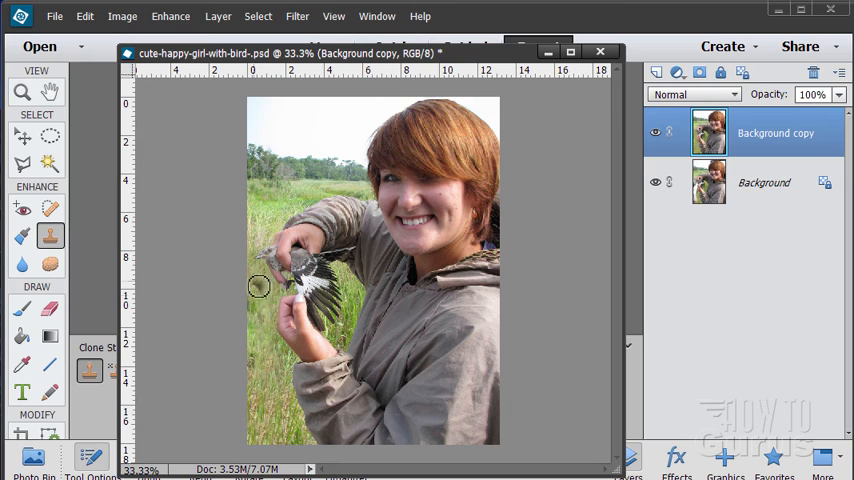
mouse_move(277, 419)
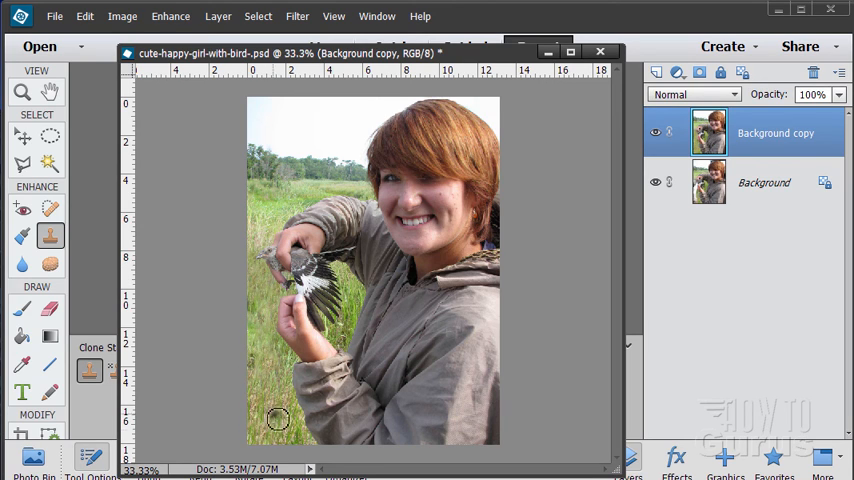
mouse_move(253, 352)
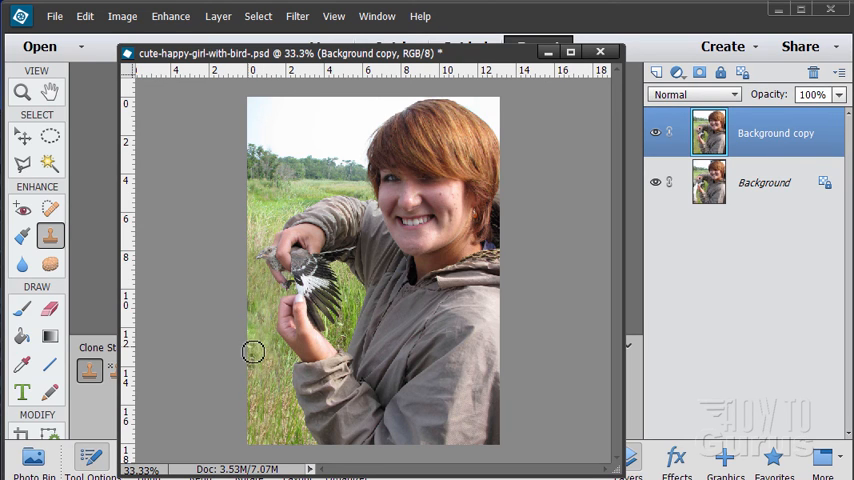
mouse_move(402, 356)
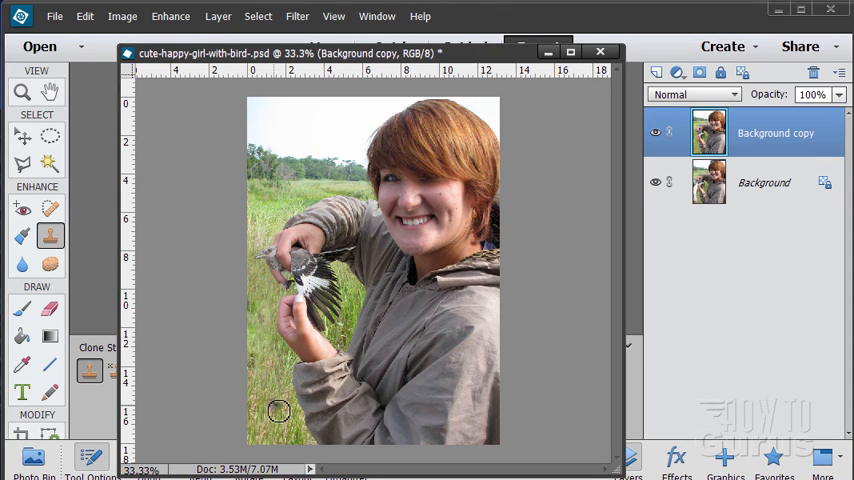
mouse_move(448, 332)
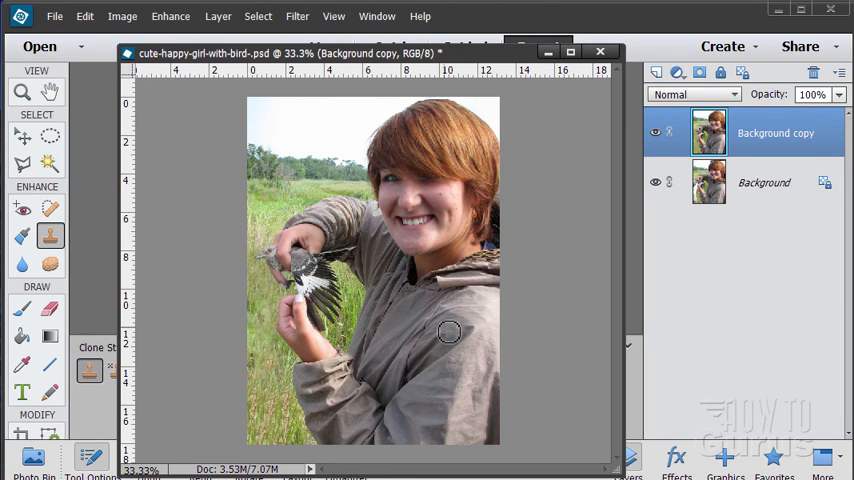
mouse_move(280, 432)
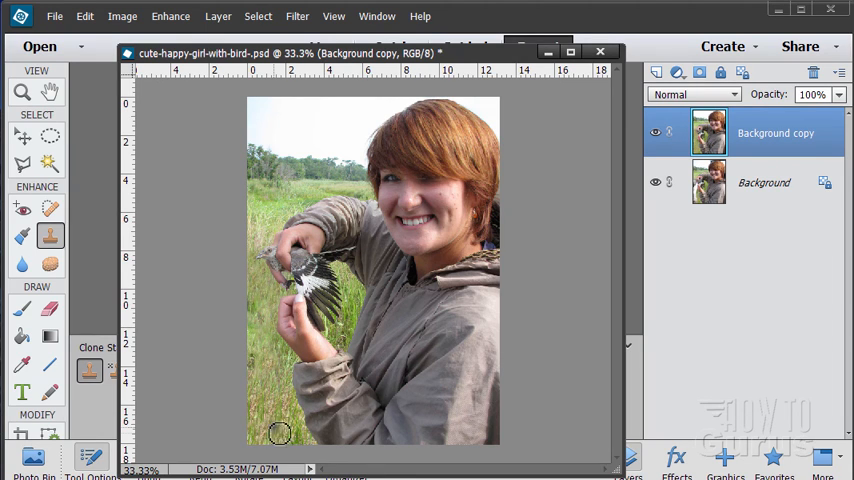
mouse_move(288, 228)
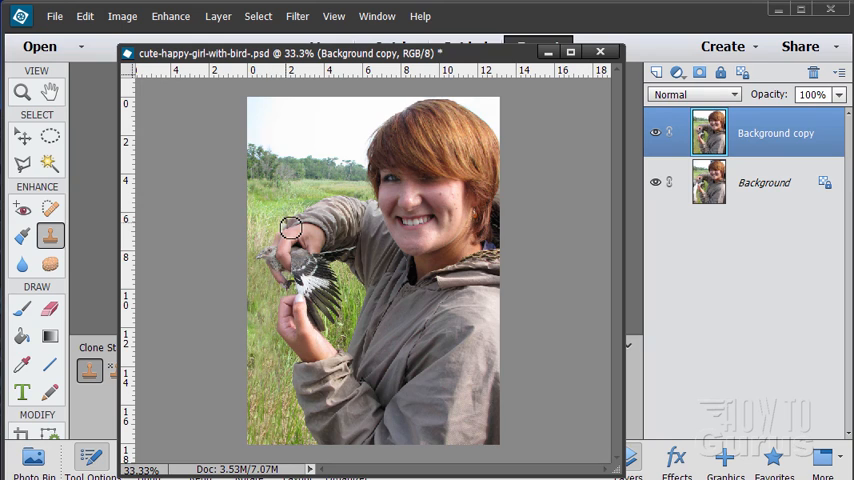
Step: Paint a short downward clone-stamp stroke of grass along the left side
left_click_drag(287, 227, 283, 290)
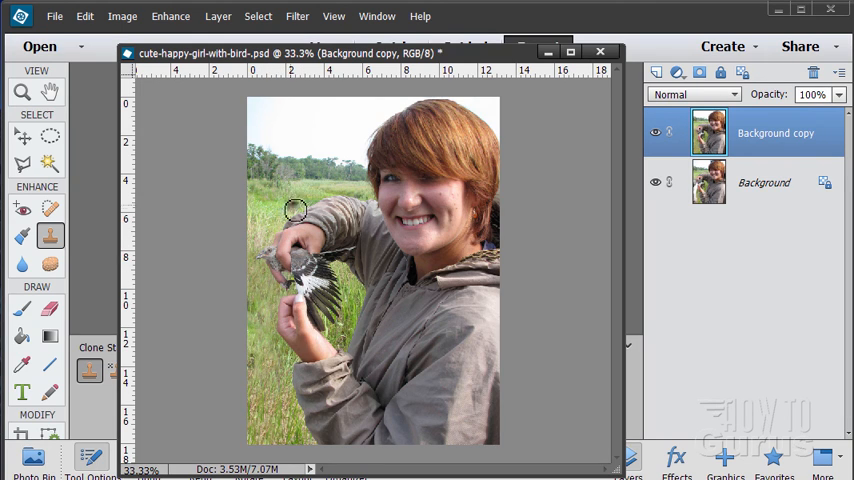
mouse_move(268, 381)
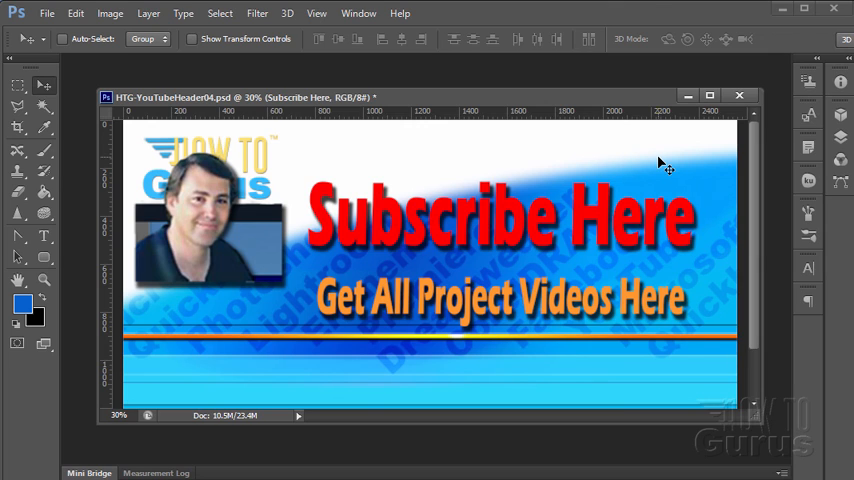
mouse_move(330, 238)
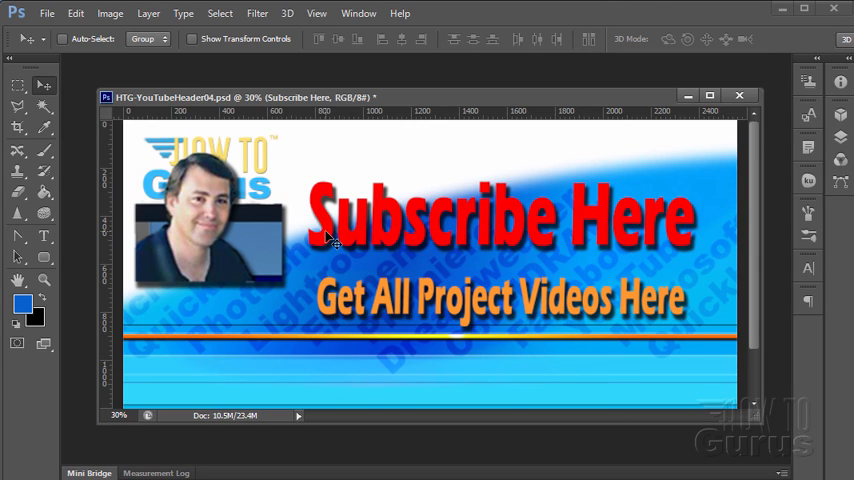
mouse_move(630, 225)
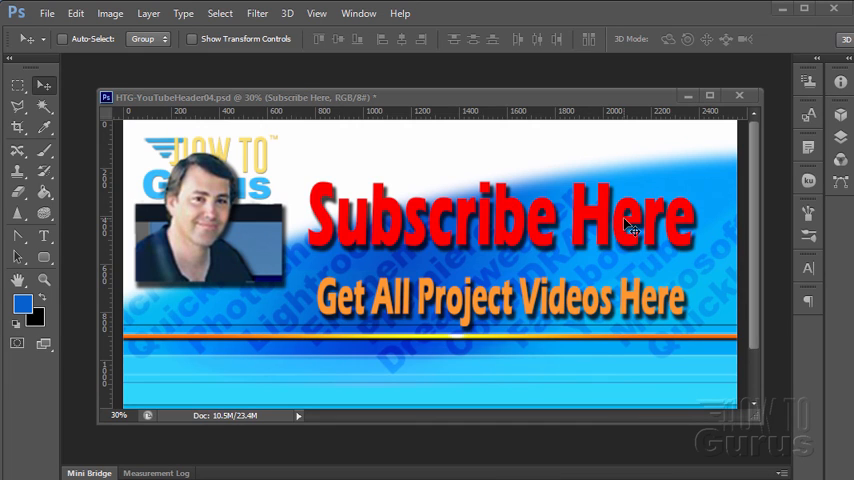
mouse_move(542, 334)
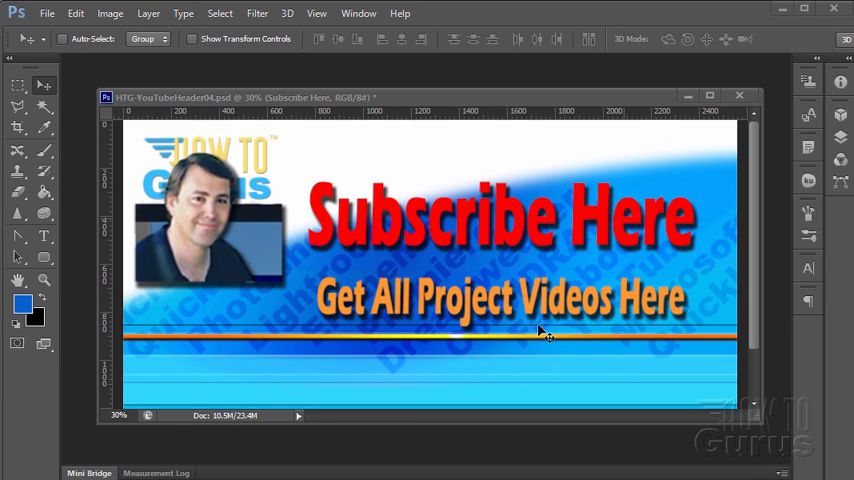
mouse_move(500, 352)
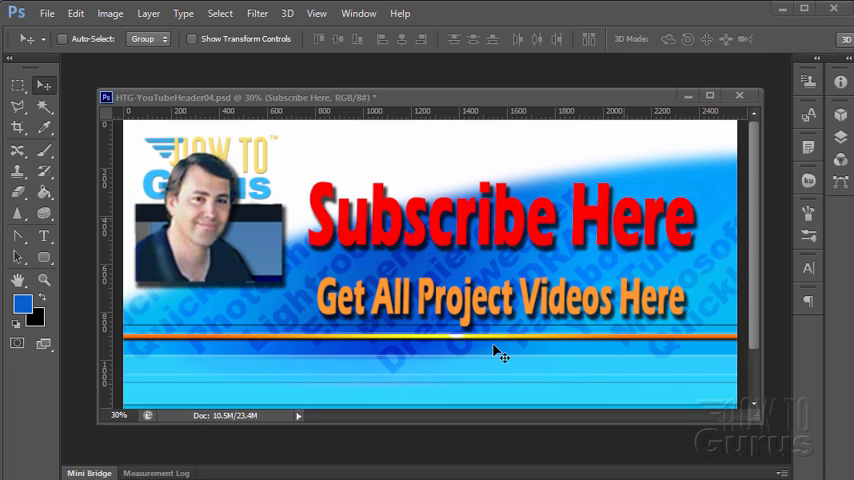
mouse_move(400, 352)
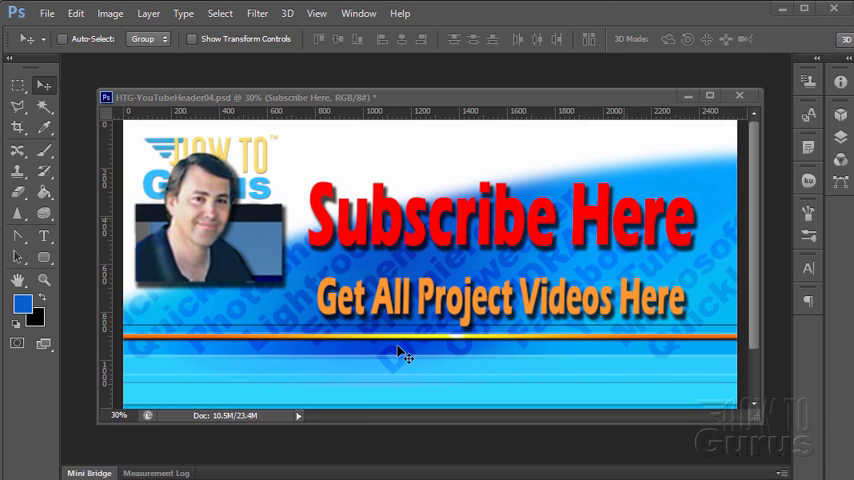
mouse_move(590, 315)
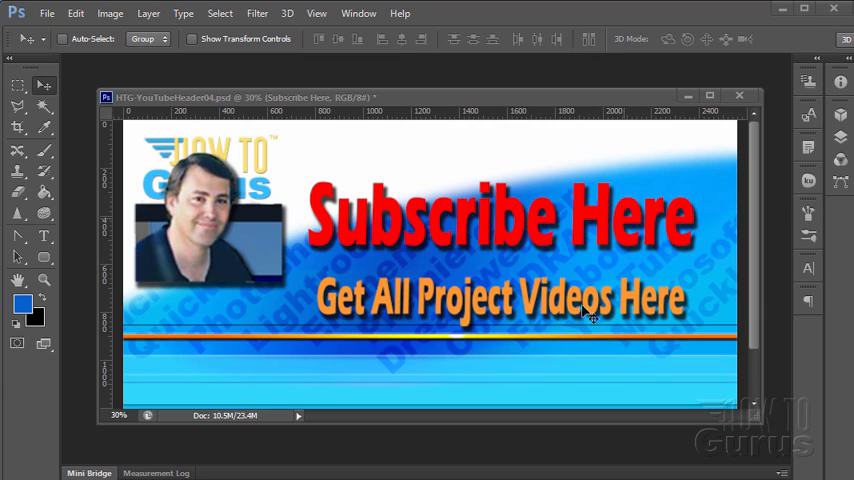
mouse_move(500, 330)
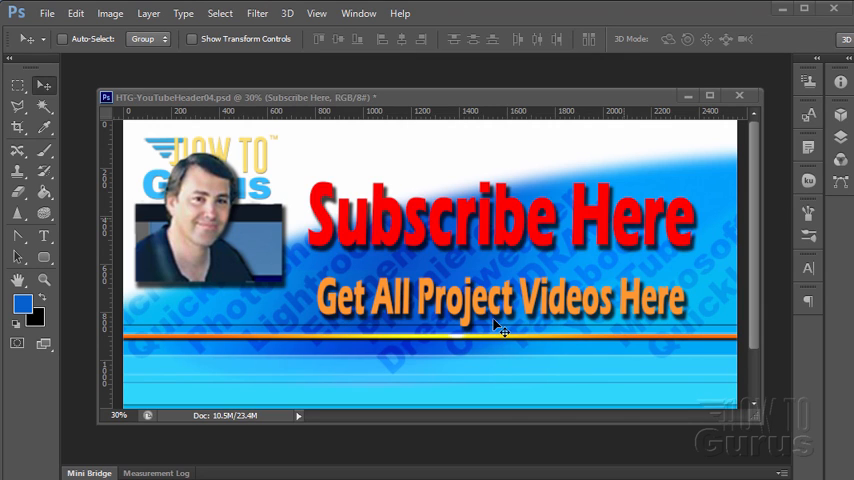
mouse_move(465, 390)
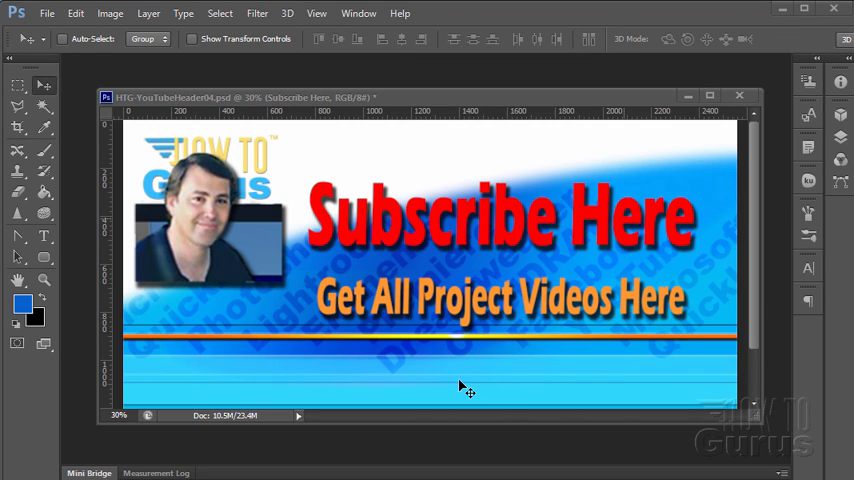